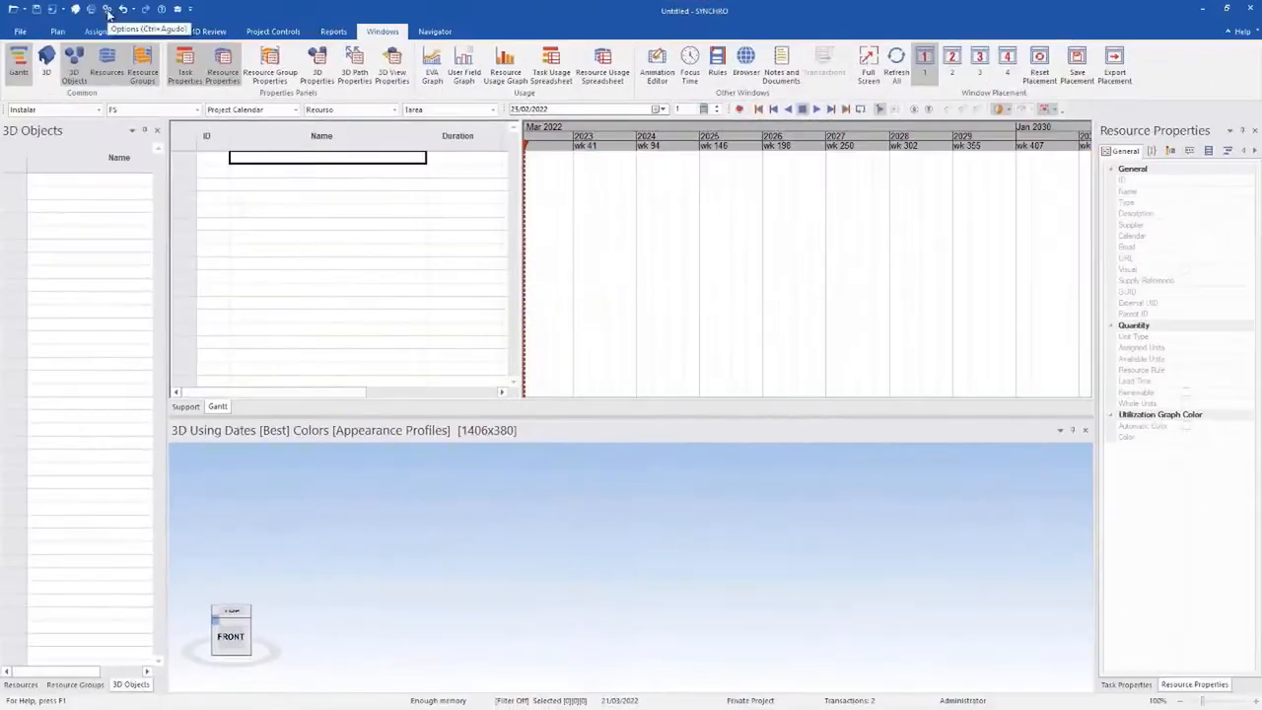
Step: Create design, pre-construction and construction summary tasks with linked child tasks, then open Reschedule Options
left_click(106, 8)
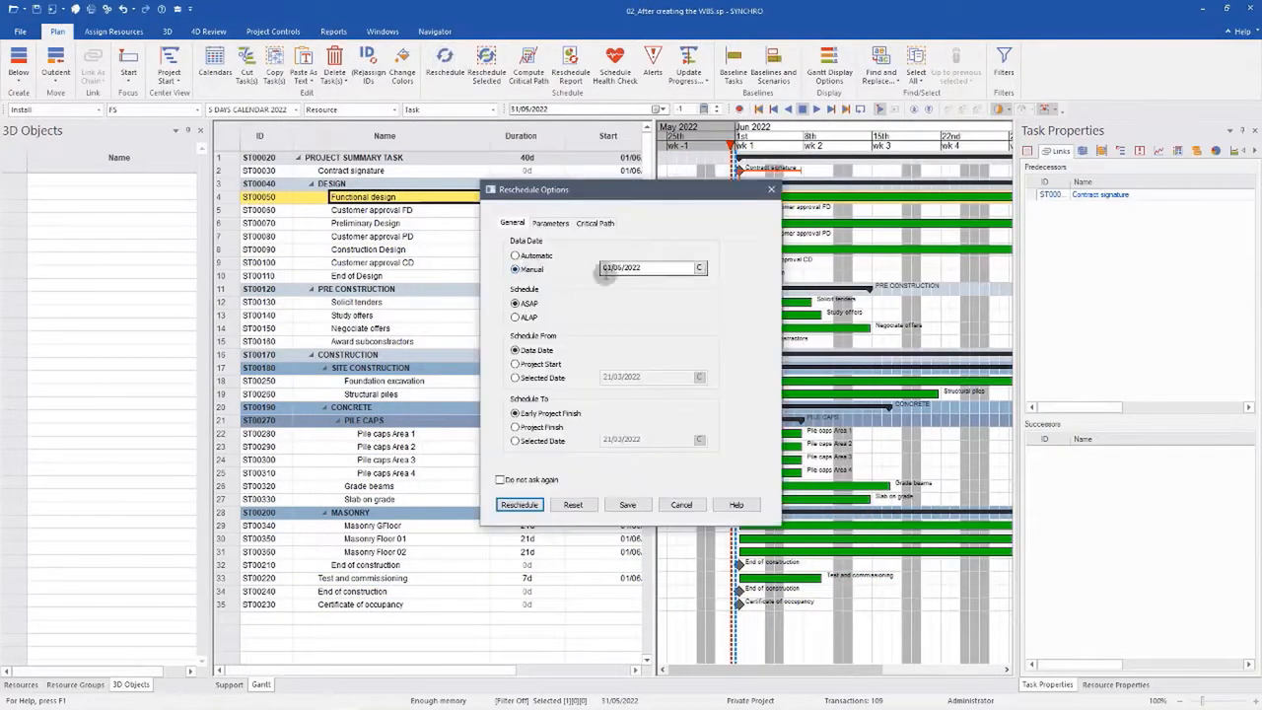
Step: Reschedule from the set data date so all tasks get dates ending 29/05/2023
left_click(519, 504)
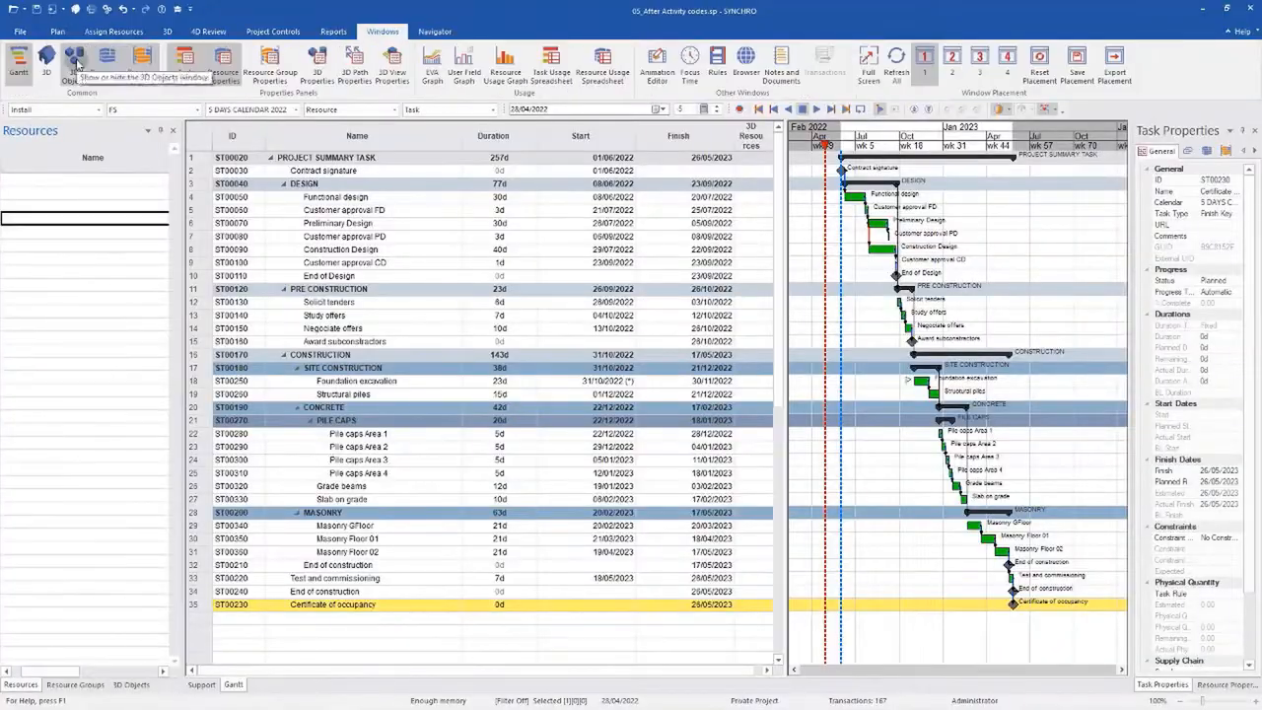
Step: Assign resources, quantity rules and execution types to tasks, and add the Budgeted Direct Cost column
left_click(435, 31)
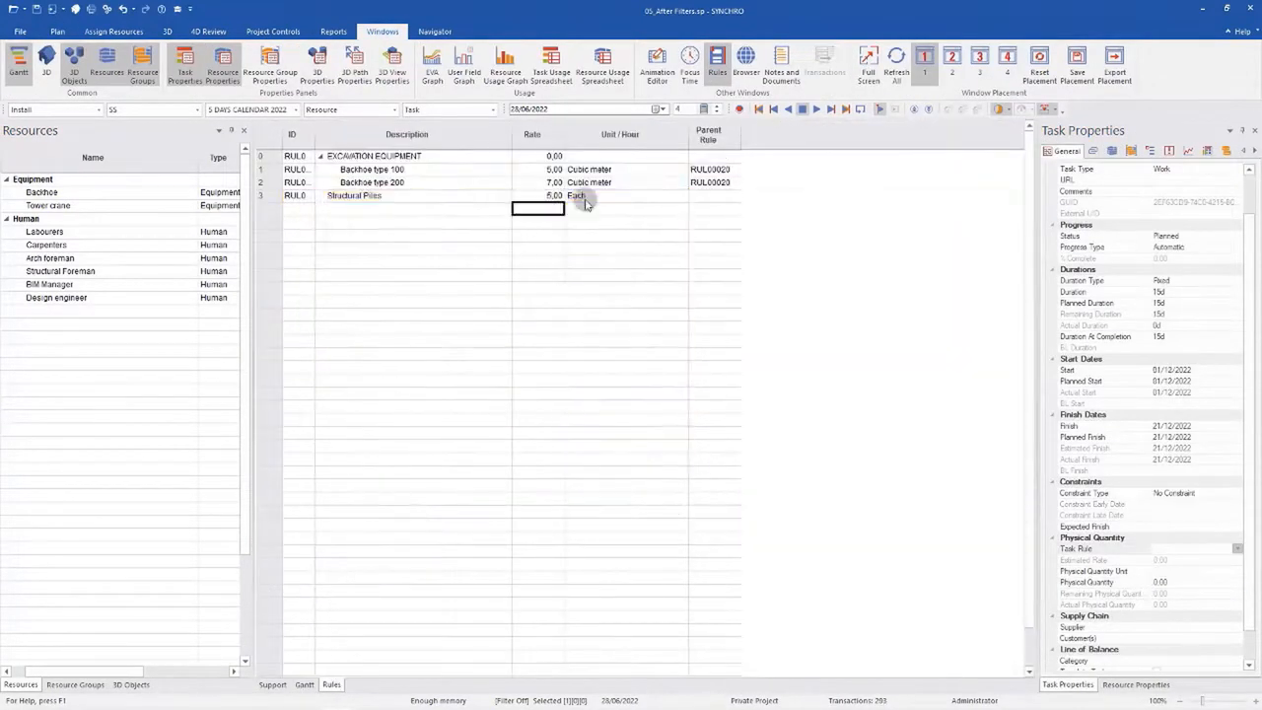
left_click(435, 31)
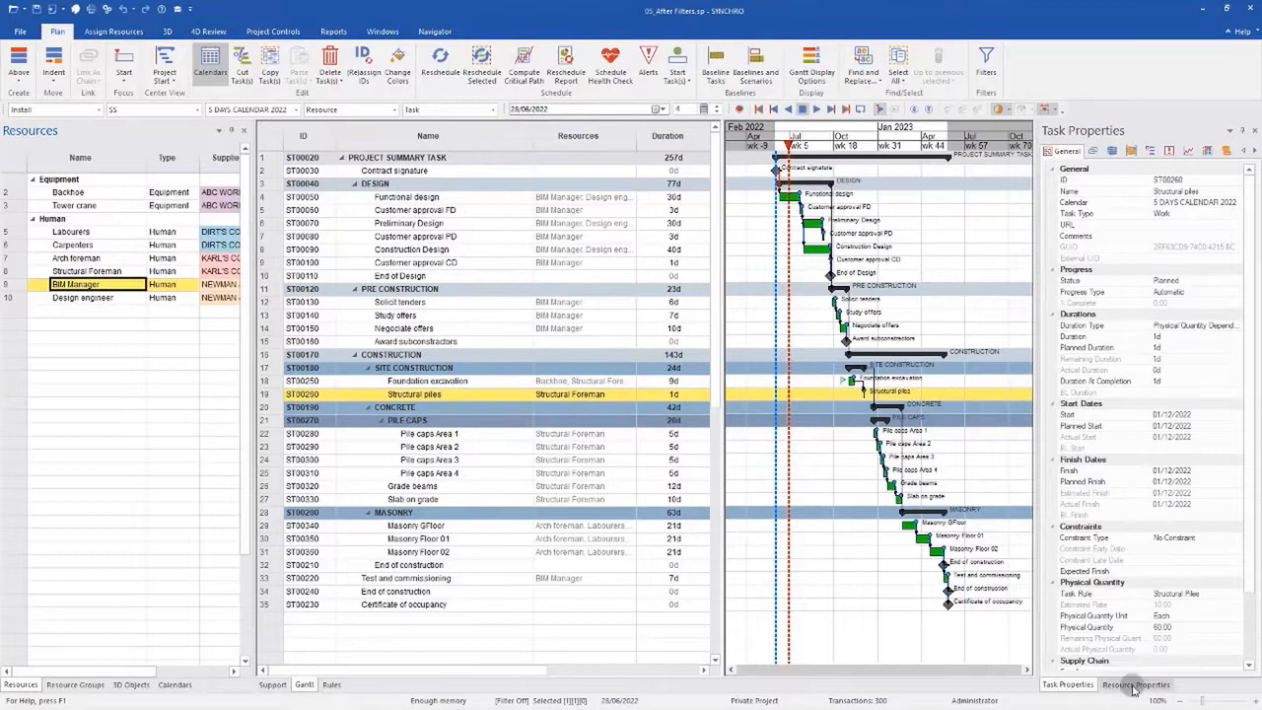
left_click(1135, 684)
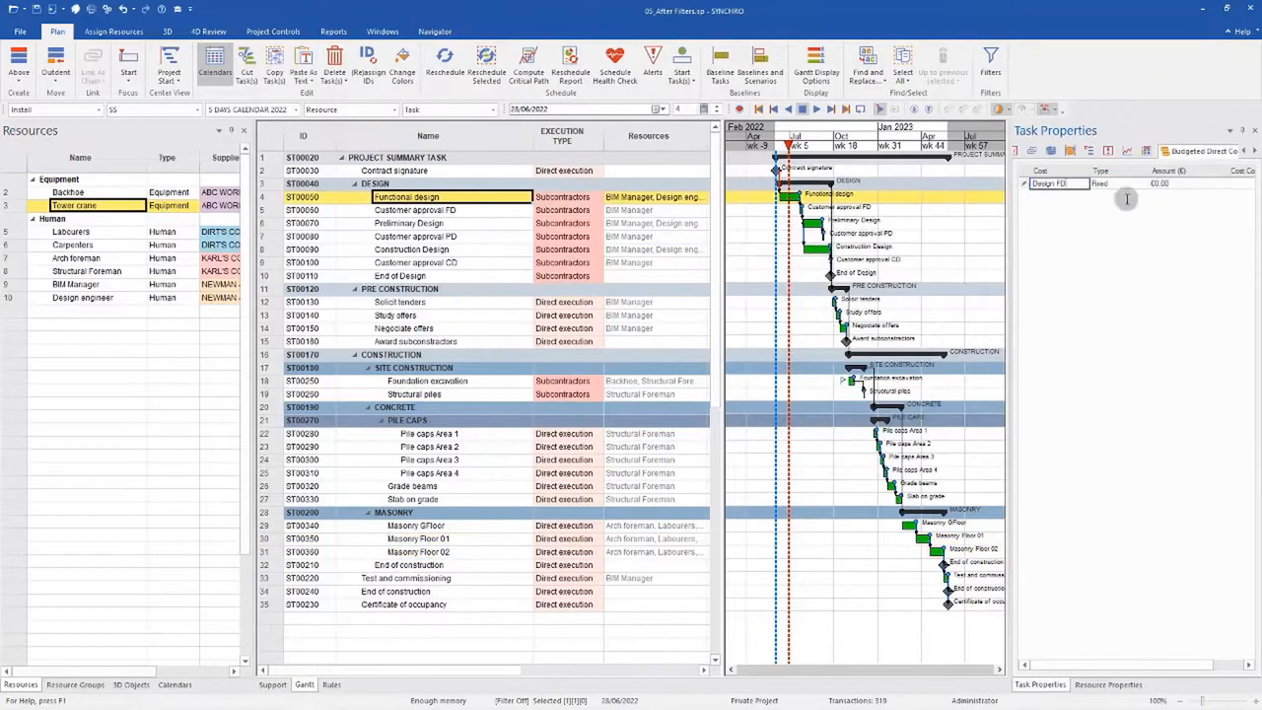
left_click(414, 394)
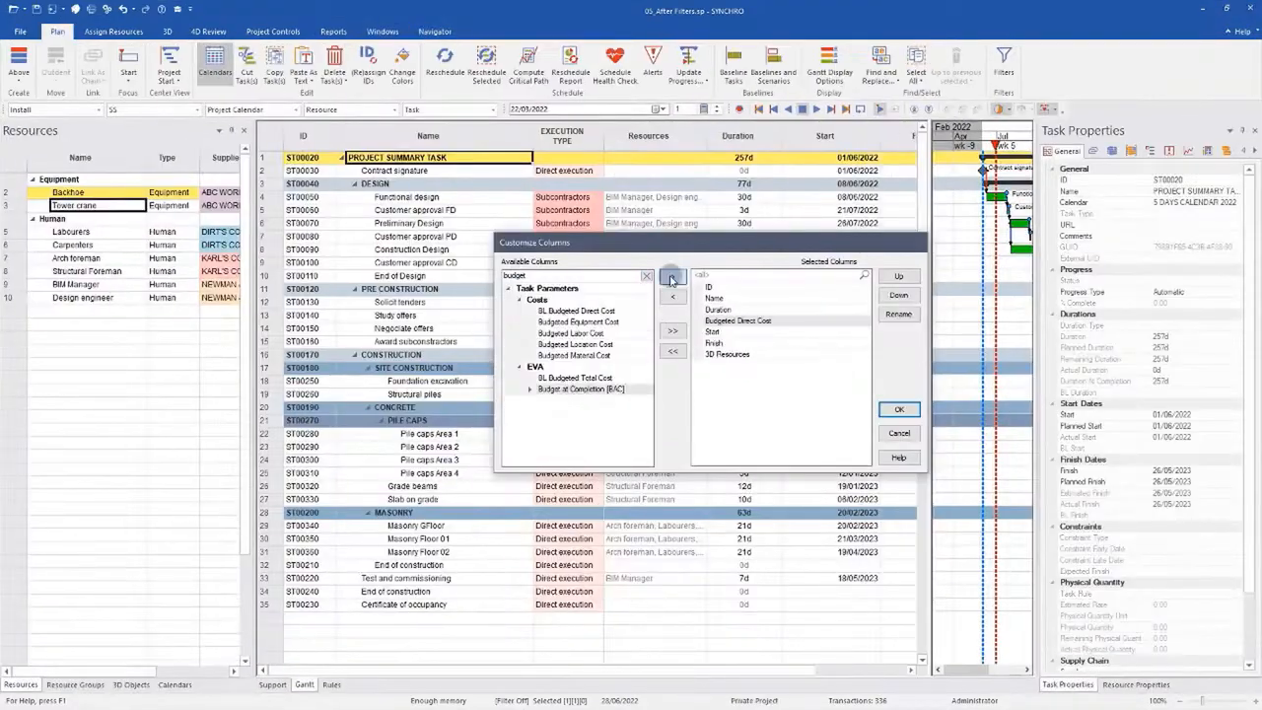
Step: Add Actual Total Cost and Actual Direct Cost columns and mark Construction Design 20% complete
left_click(898, 409)
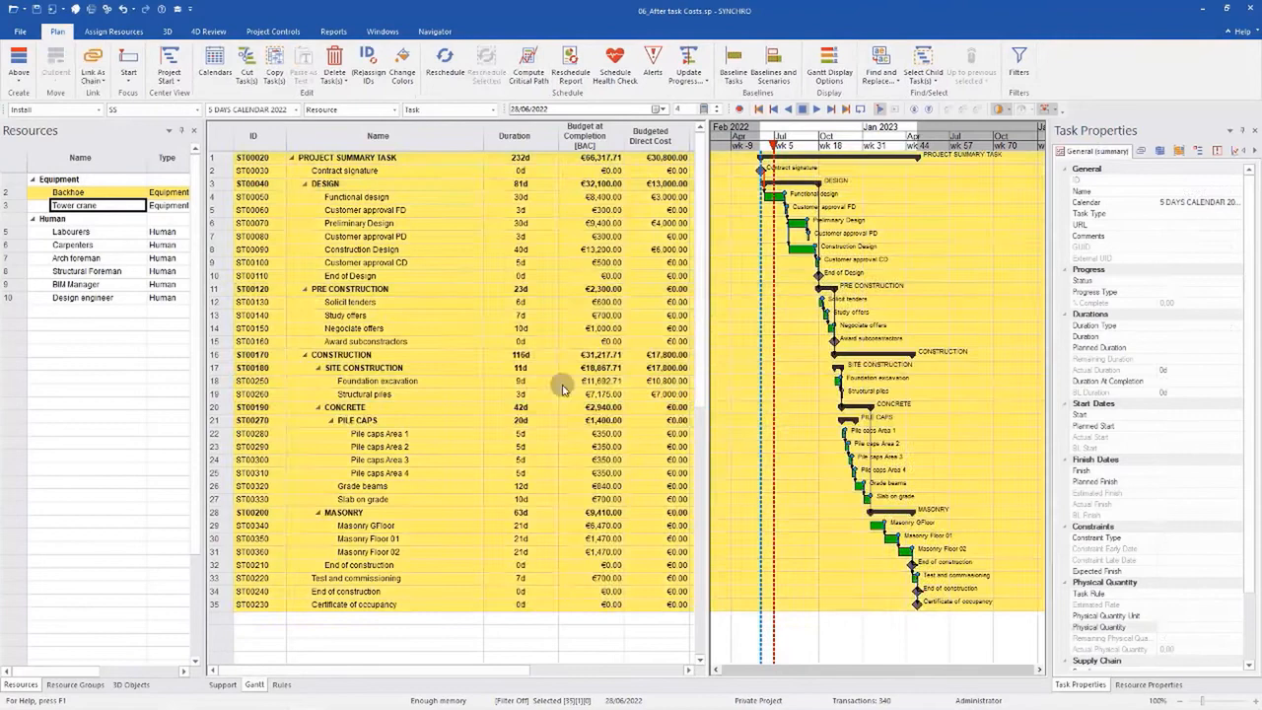
left_click(435, 31)
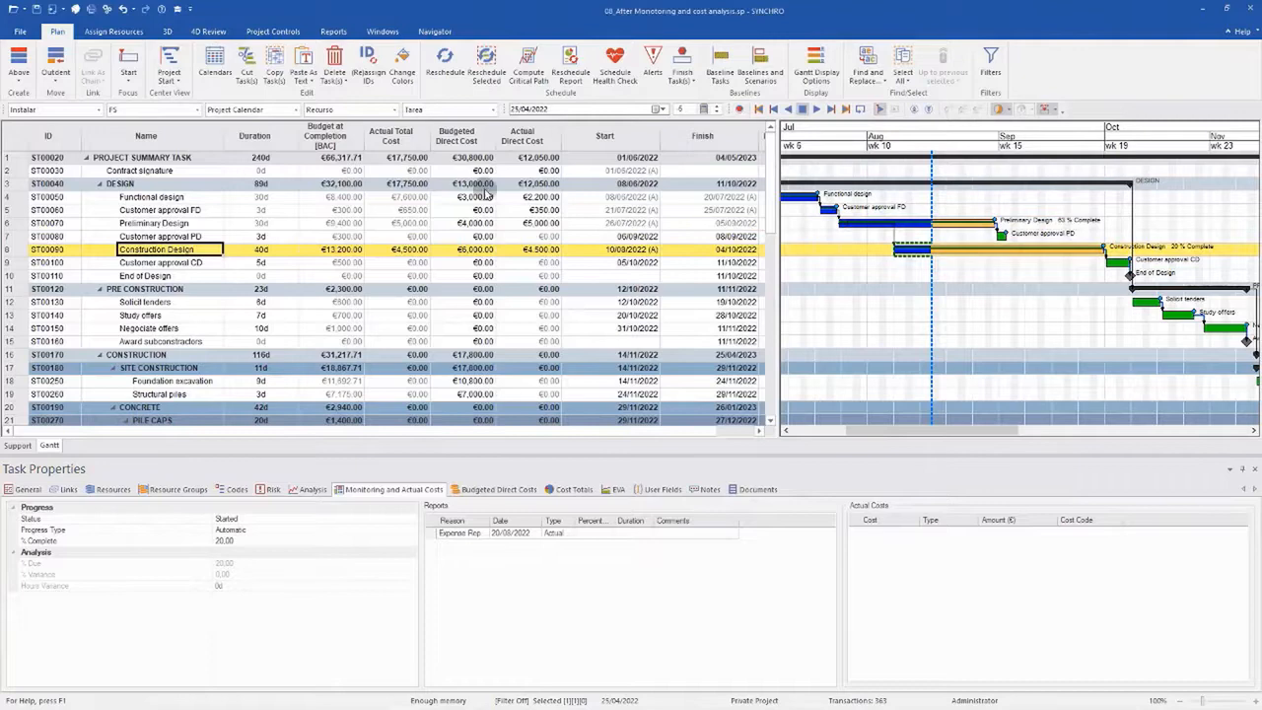
Step: Plot the EVA earned value graph, then start an IFC import into the residential project
left_click(272, 31)
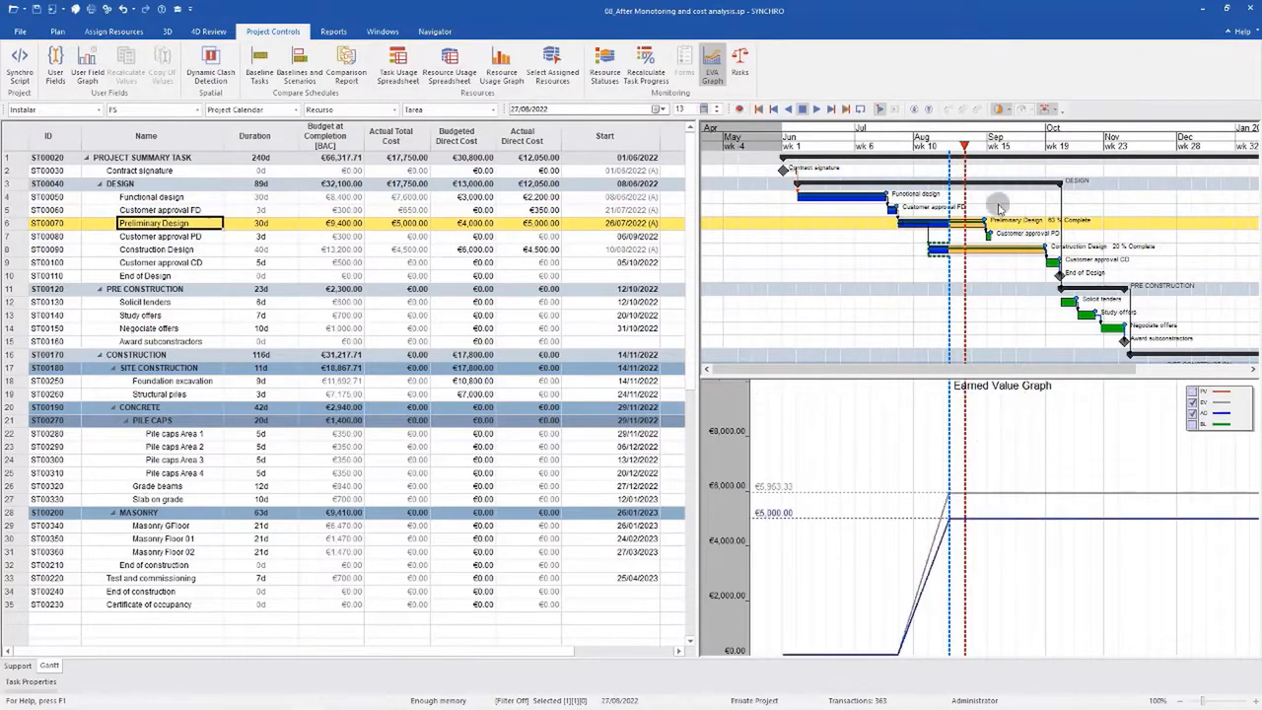
left_click(435, 31)
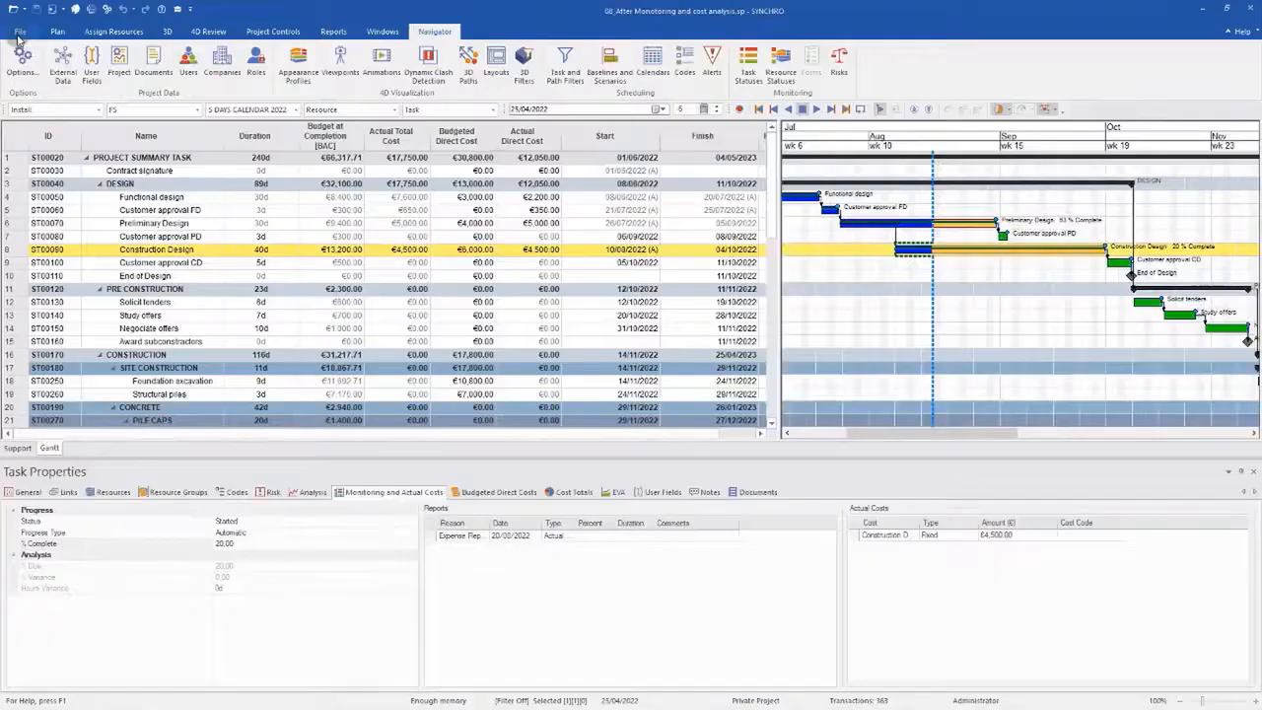
left_click(273, 30)
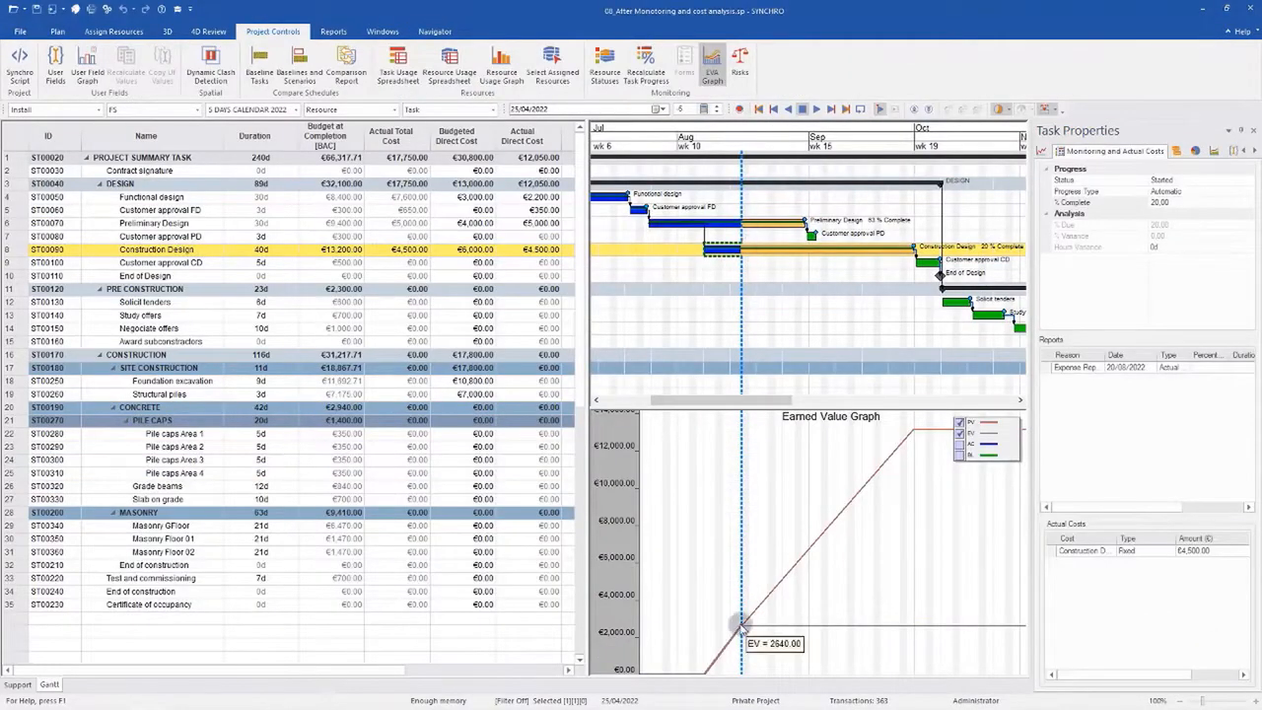
left_click(56, 31)
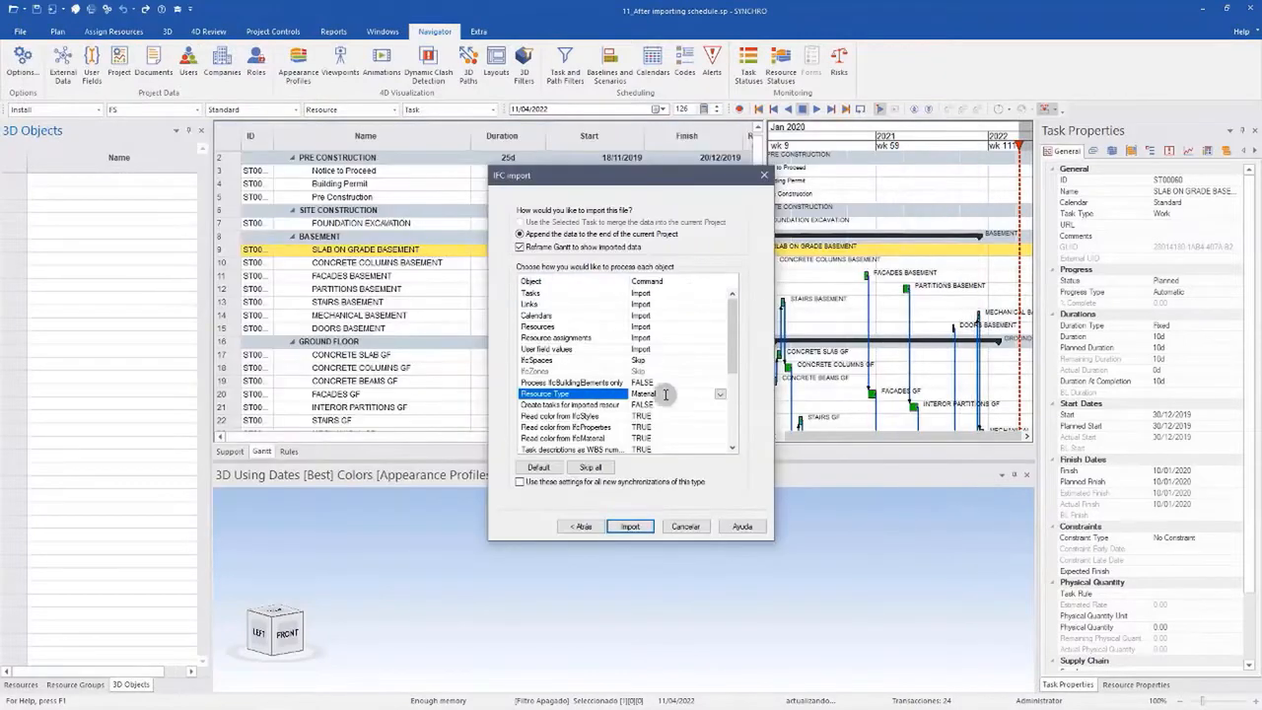
Step: Import the architecture, MEP and structure IFC files and view the building in 3D
left_click(629, 526)
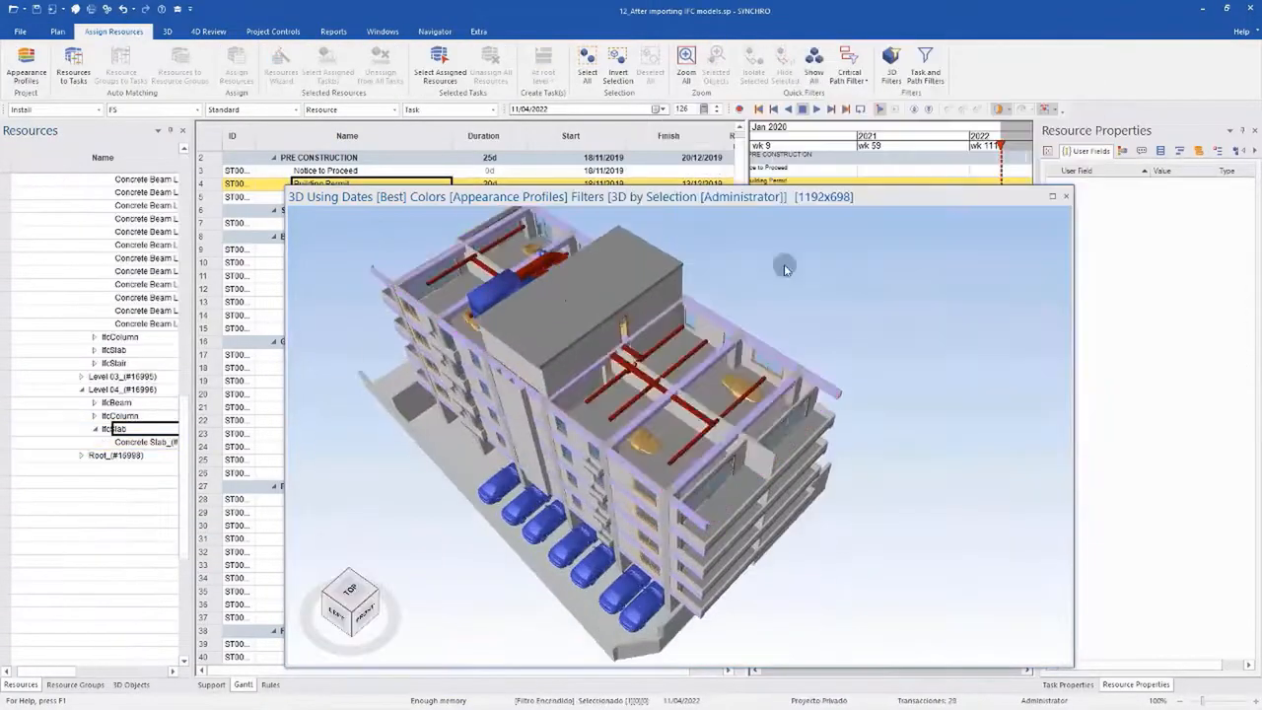
left_click(383, 30)
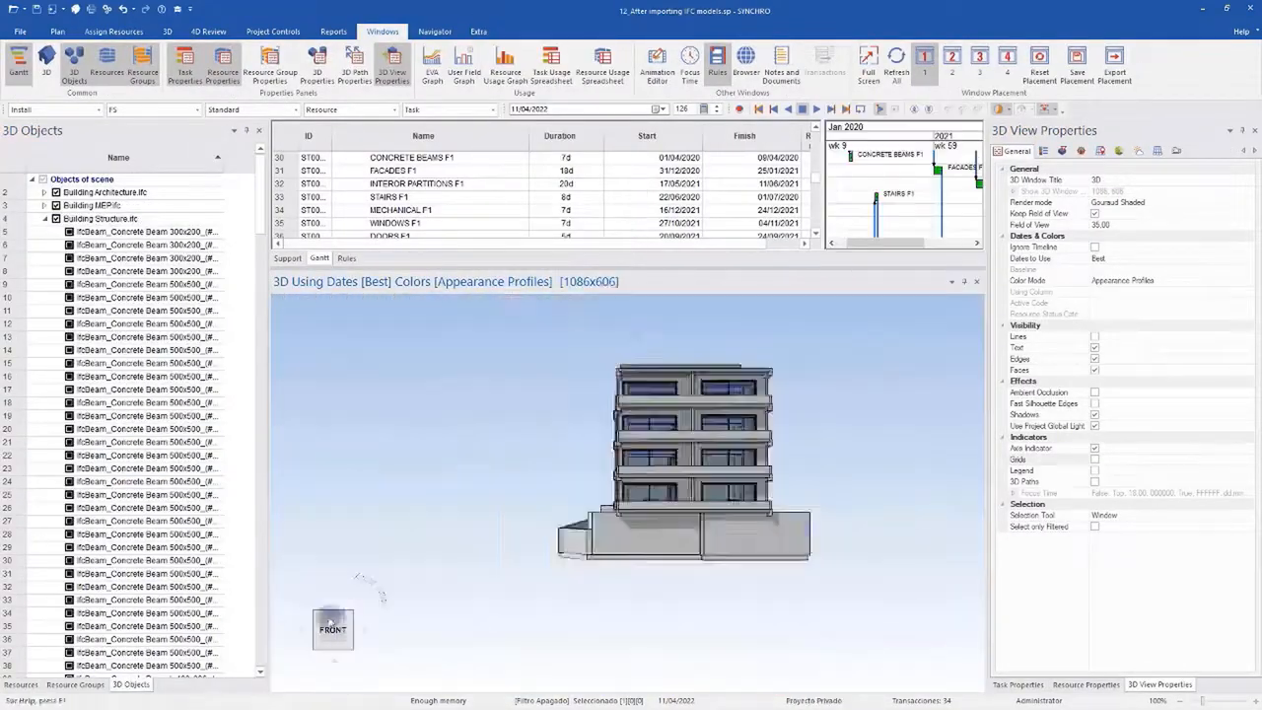
Step: Assign selected model elements to their matching Gantt tasks and prepare structure appearance profiles
left_click(58, 30)
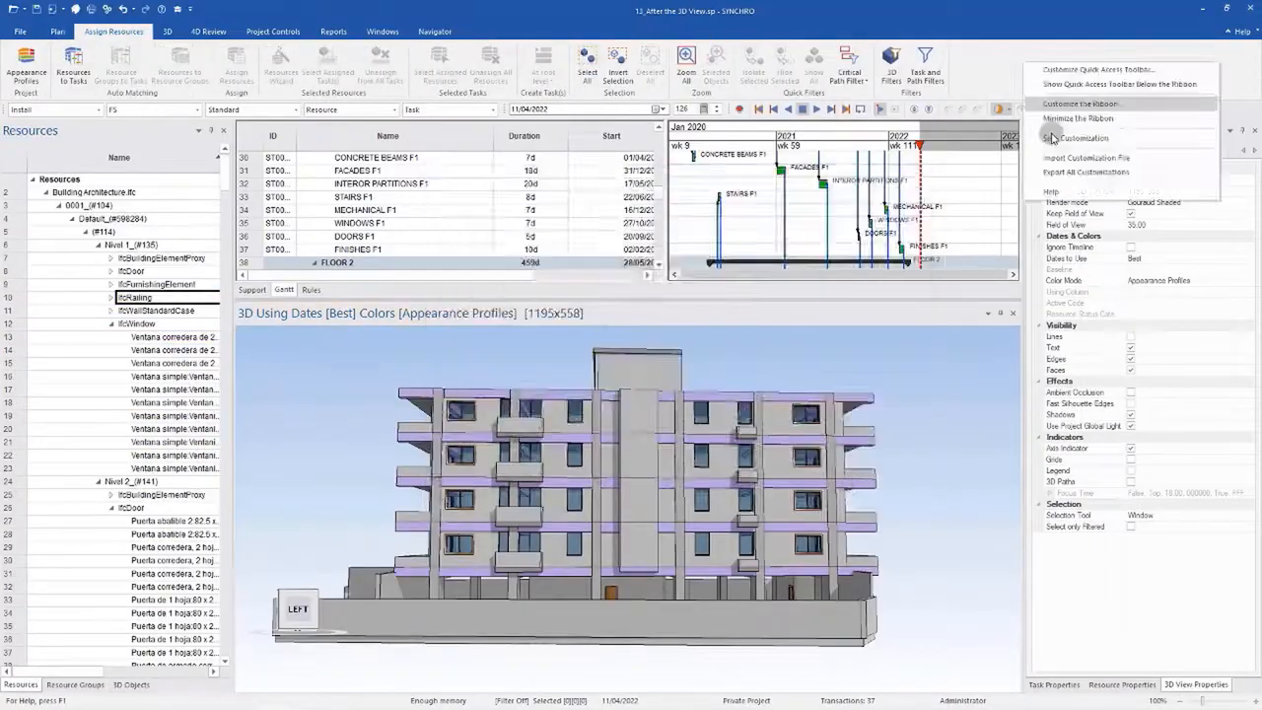
right_click(133, 310)
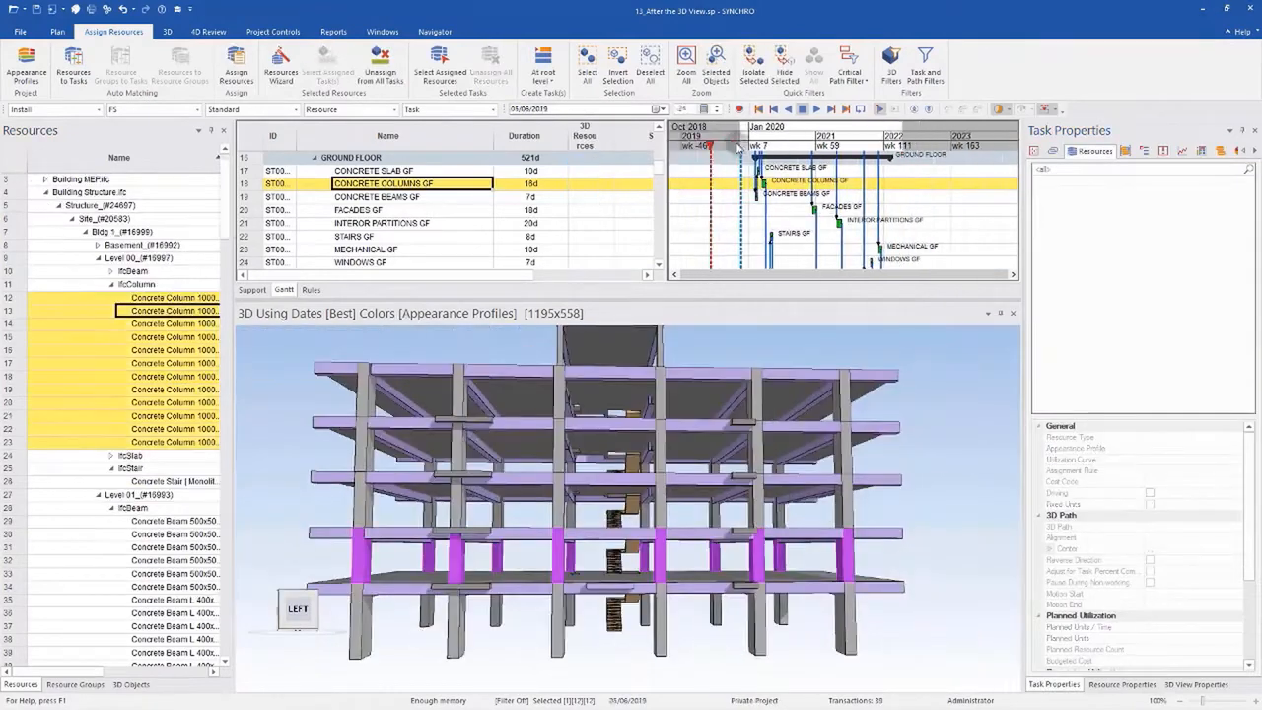
key("Ctrl+Shift+A")
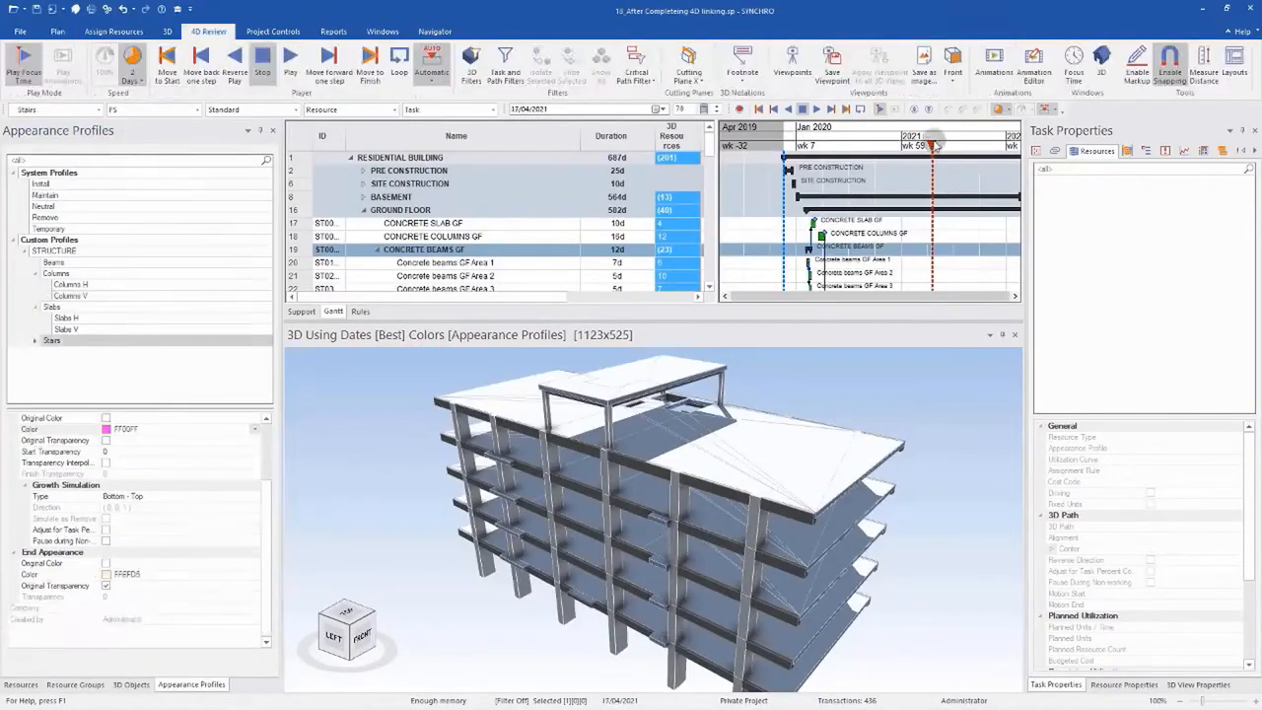
Step: Create EXECUTION TYPE and LEVELS code values, tagging floor 3 tasks with Nivel 3
left_click(290, 56)
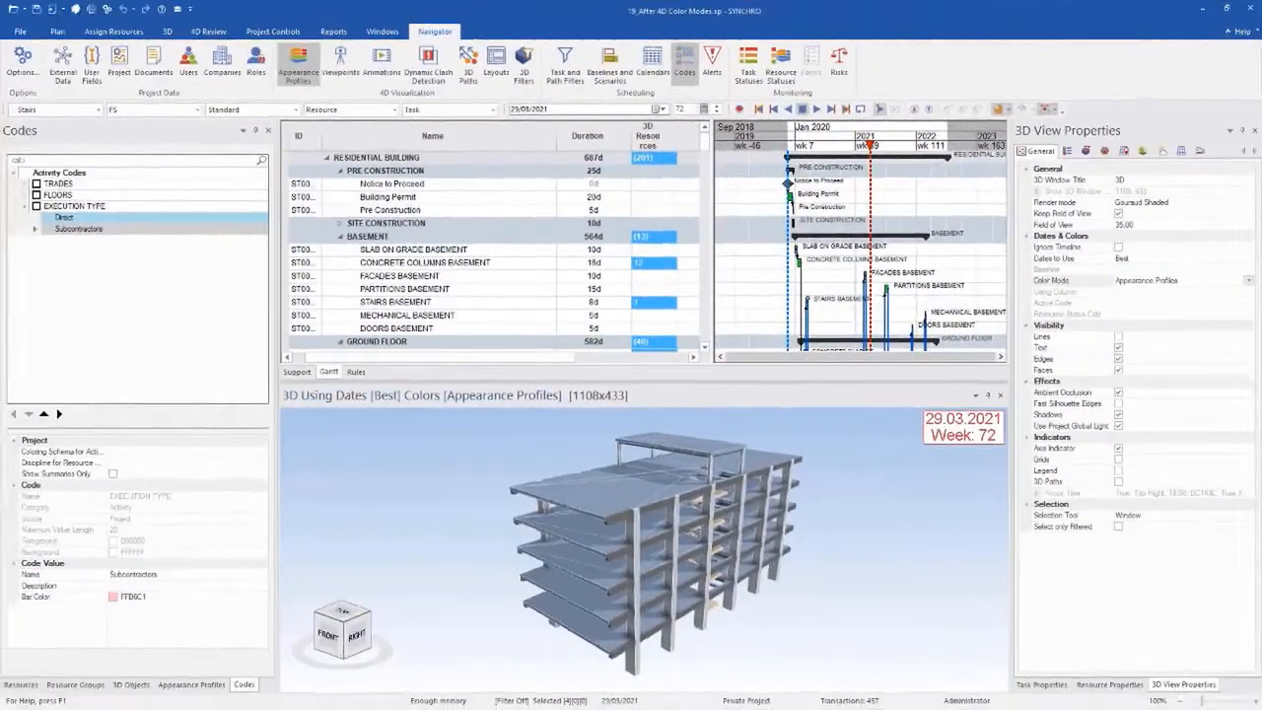
left_click(19, 684)
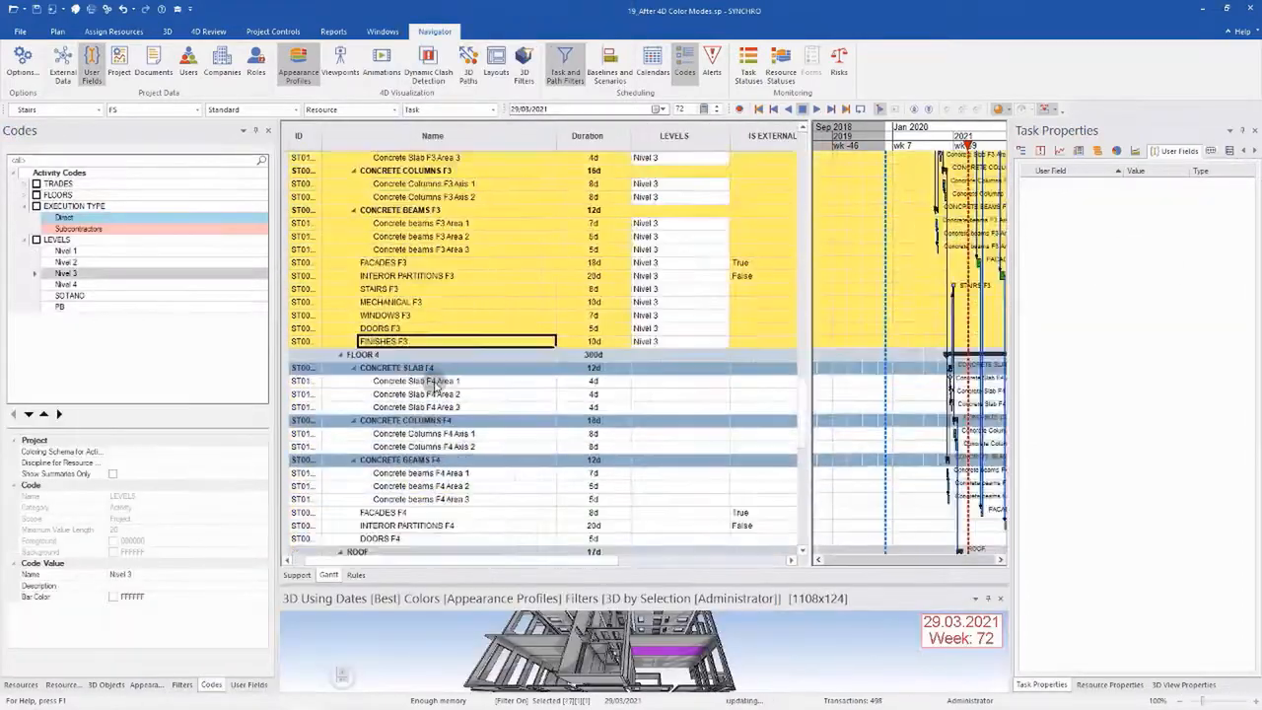
left_click(114, 30)
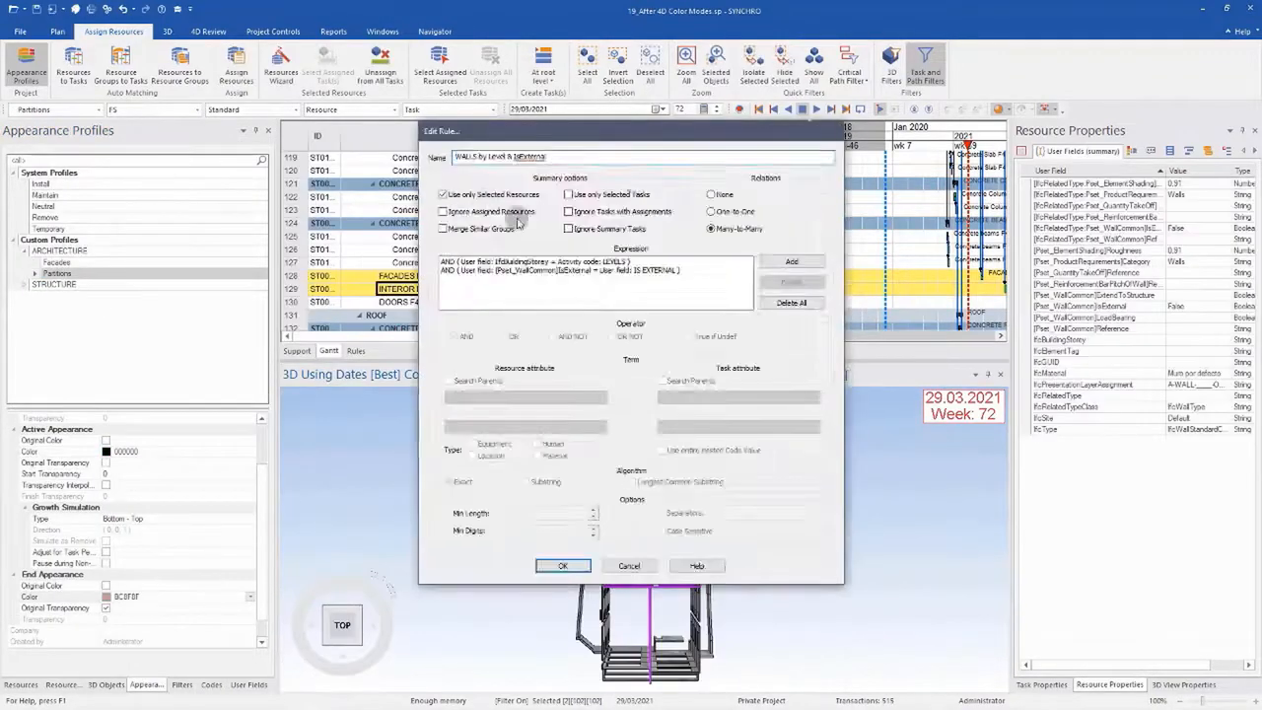
Step: Add an auto-matching rule named OBJECTS linking model objects to tasks via IFC user fields
left_click(562, 565)
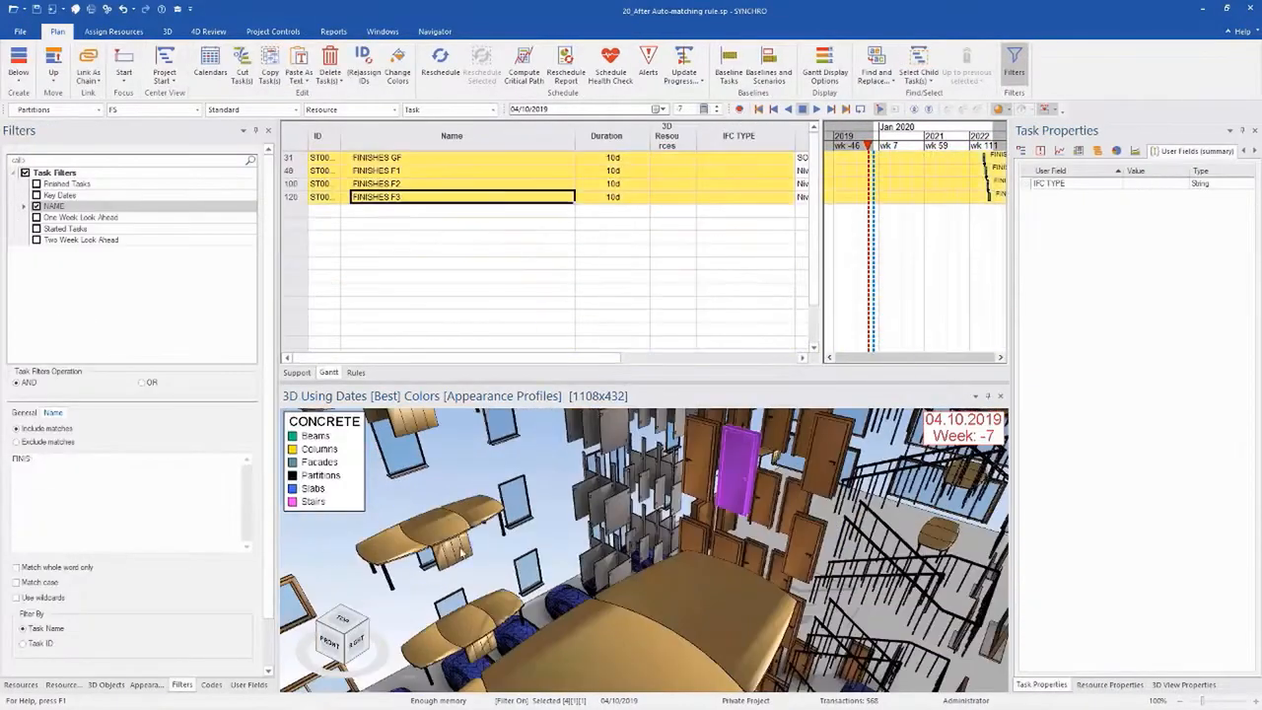
left_click(19, 684)
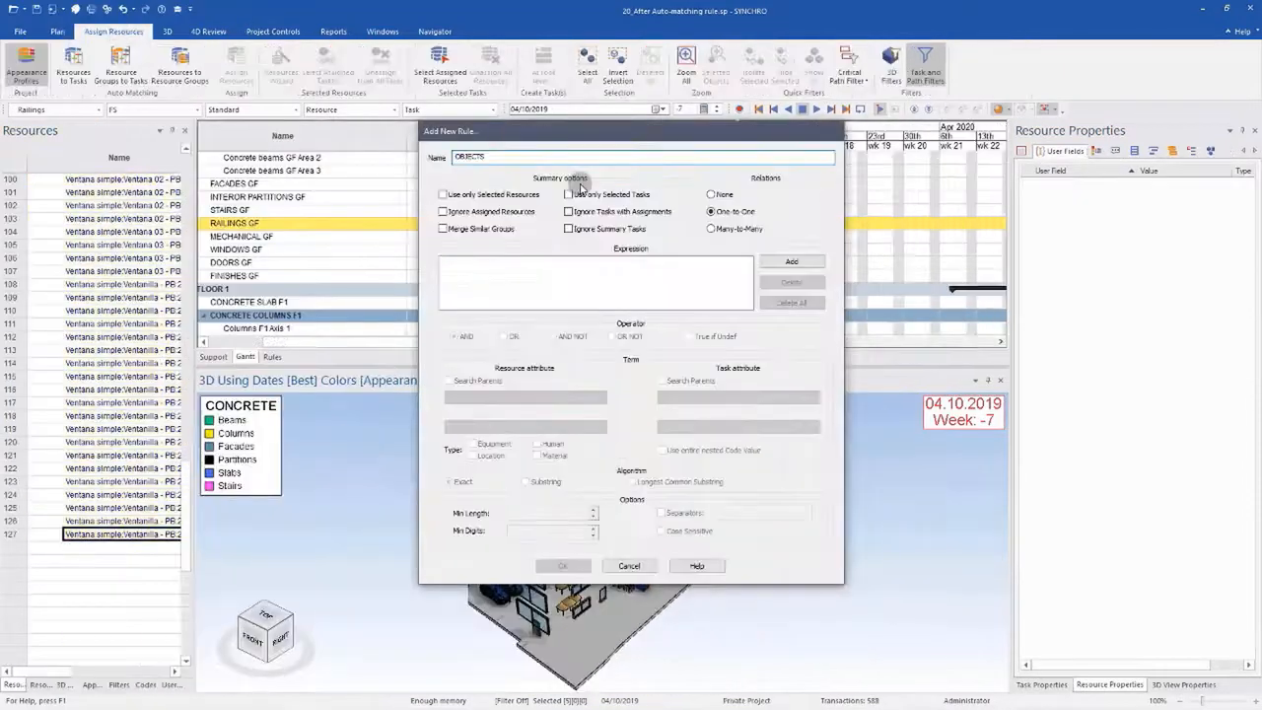
left_click(562, 565)
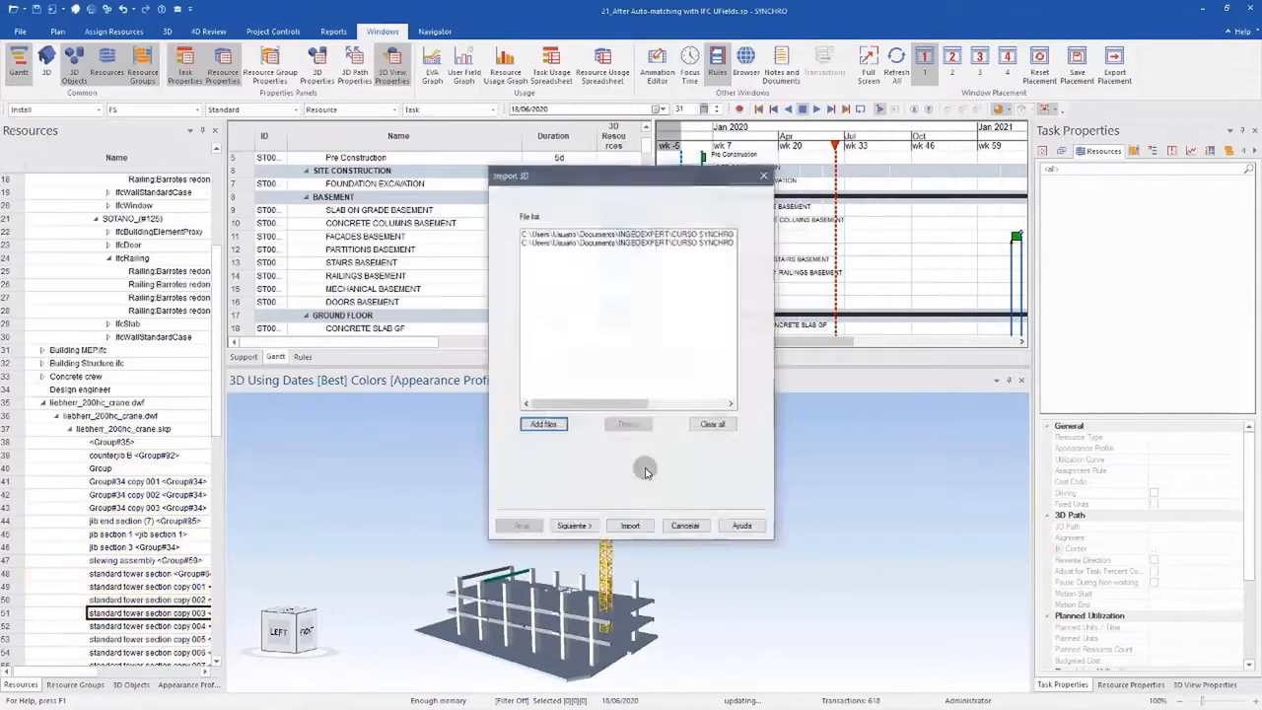
Step: Assign Excavator.dwf to FOUNDATION EXCAVATION and create its 3D path over the terrain
left_click(629, 524)
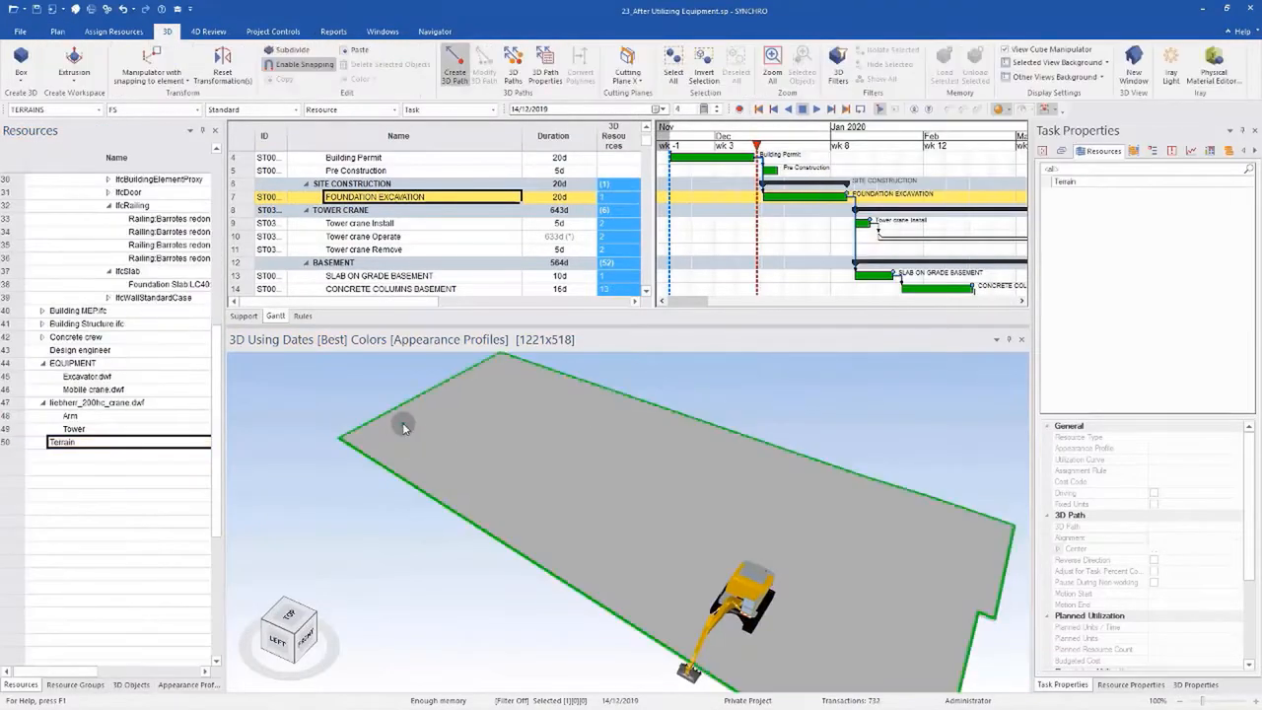
left_click(86, 441)
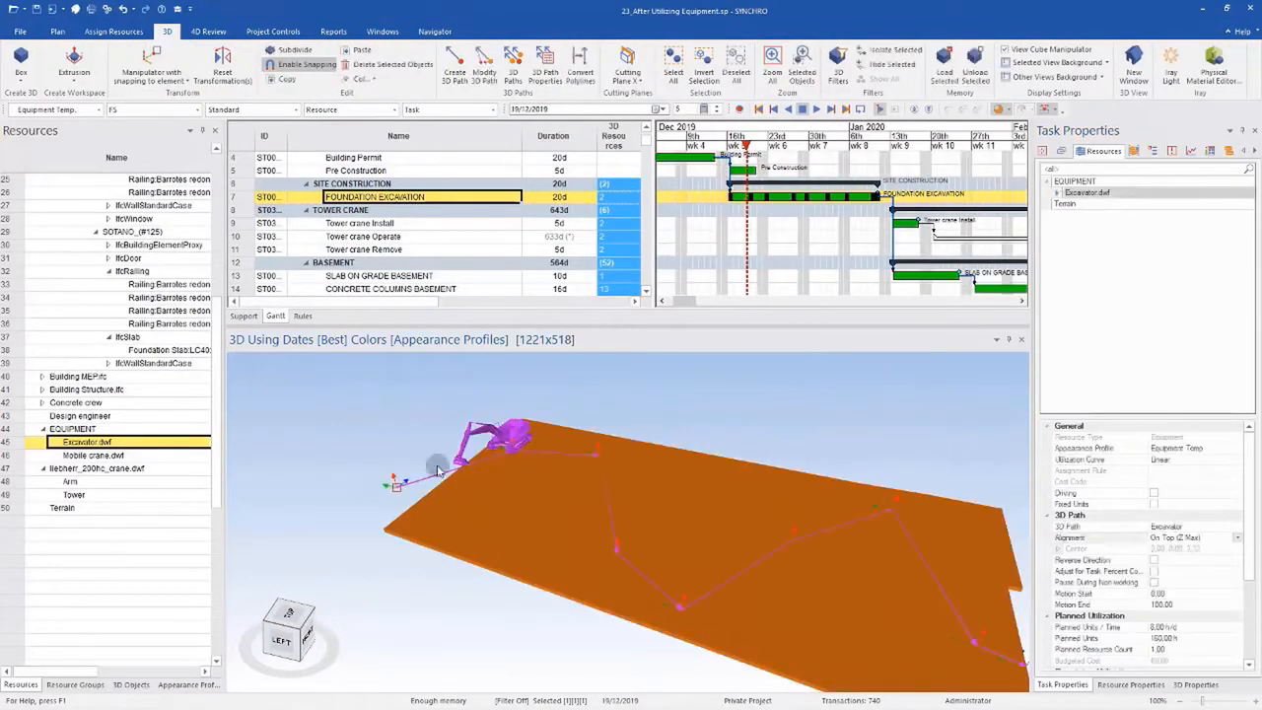
left_click(57, 30)
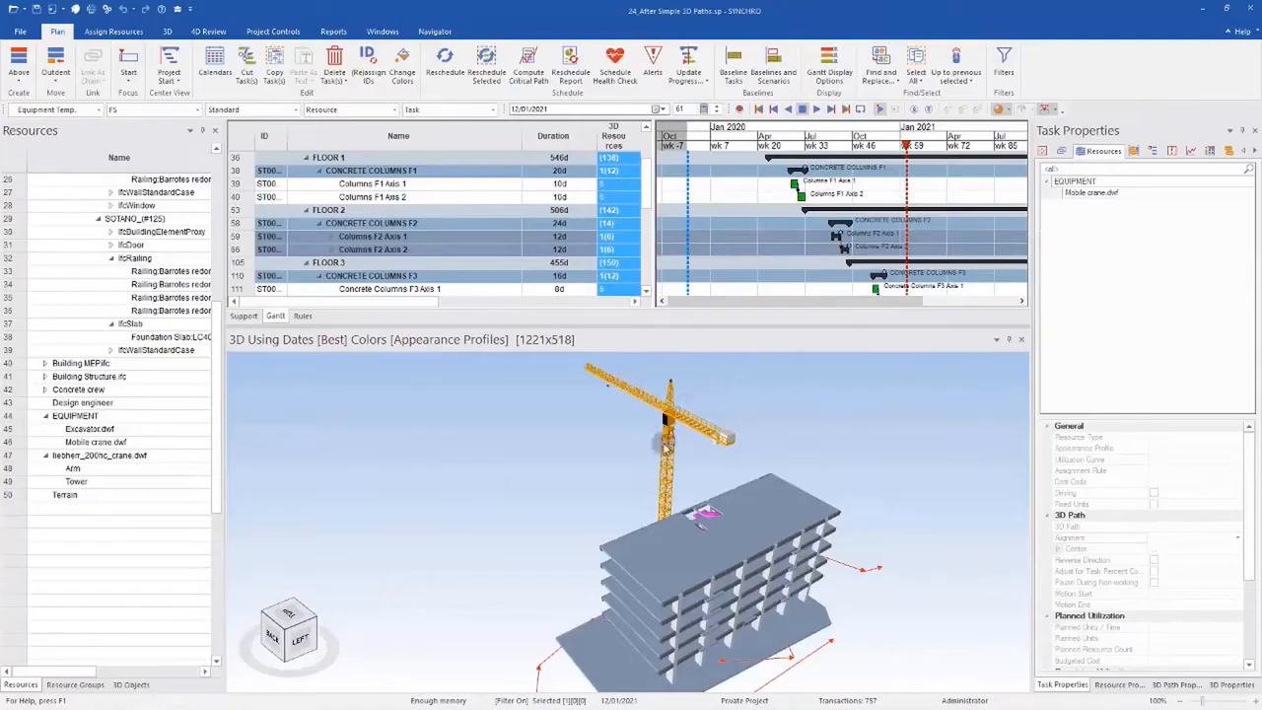
Step: Add the MAPS aerial image and place it beneath the building model
left_click(435, 32)
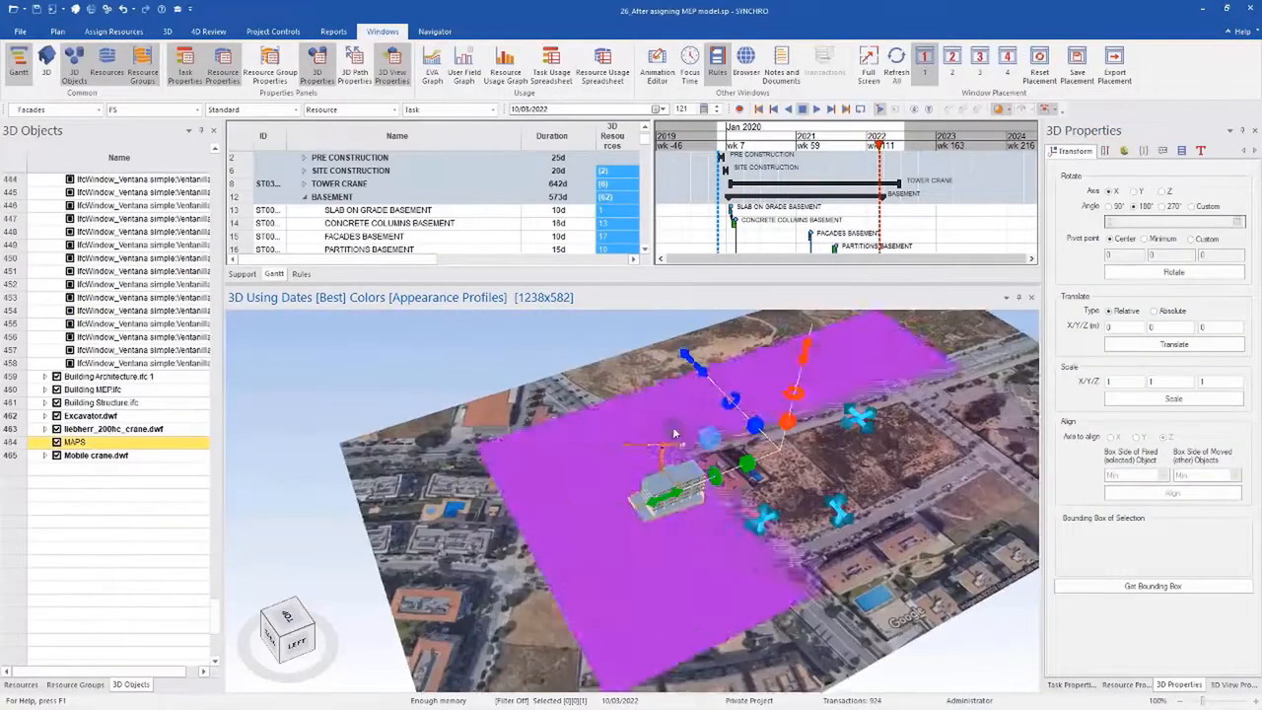
Step: Open the Animation Editor from 4D Review and add camera and Focus Time keyframes
left_click(166, 31)
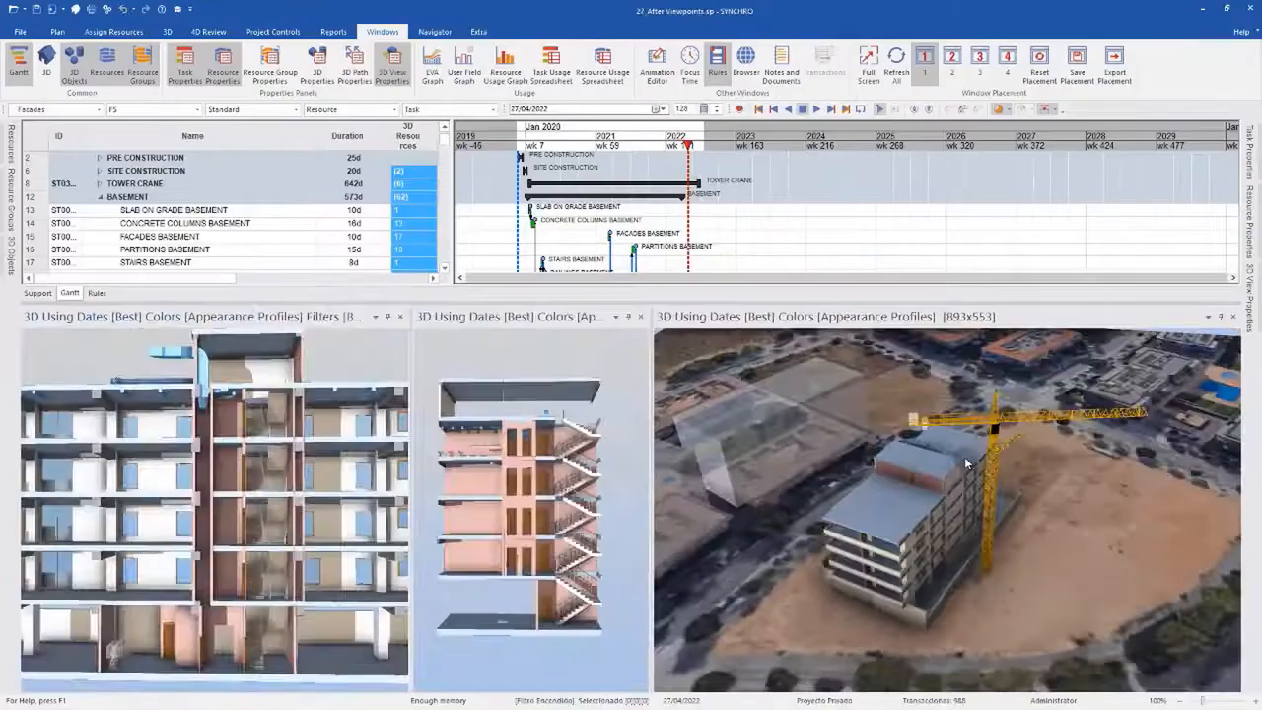
left_click(208, 31)
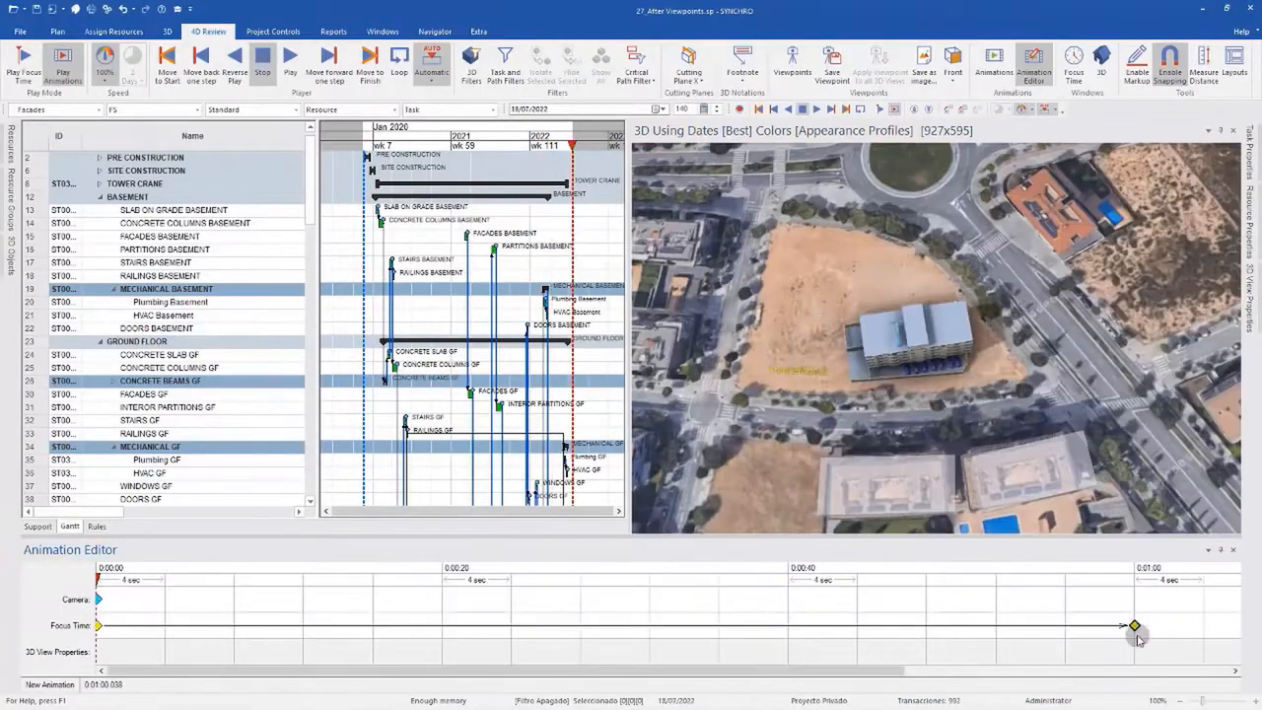
left_click(290, 57)
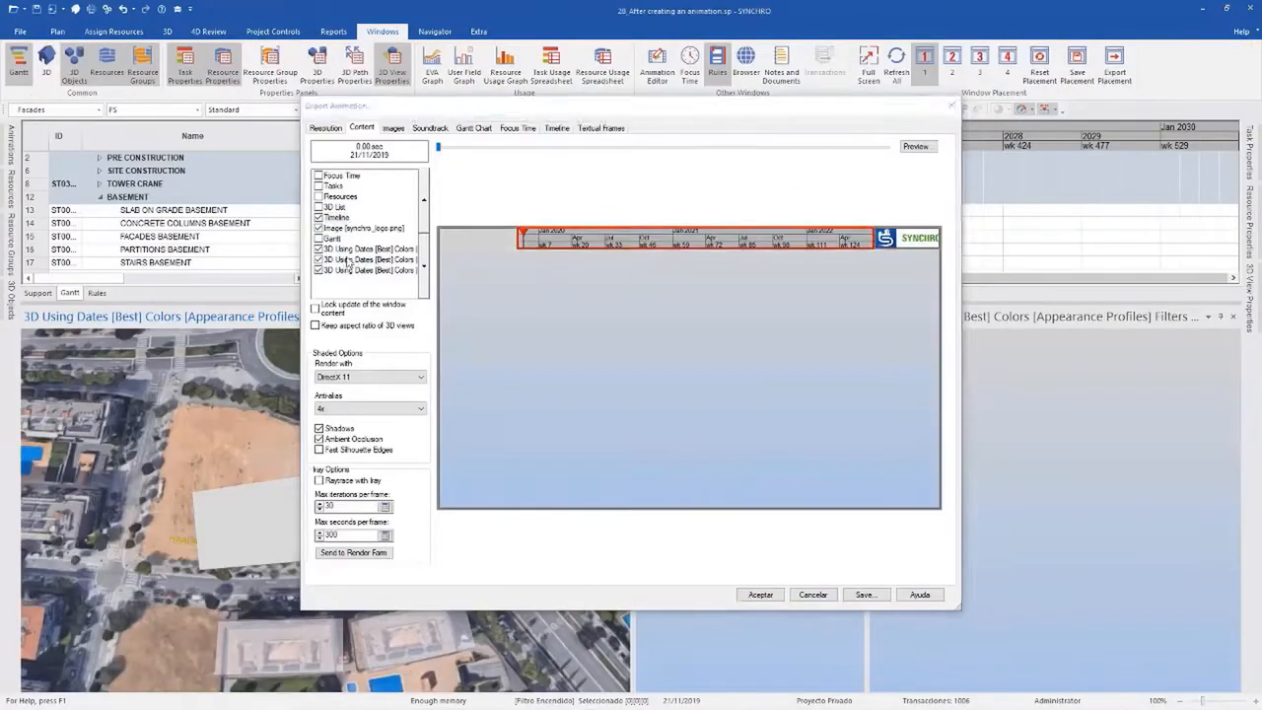
Step: Add an ACTIVE TASKS text frame in the Export Animation settings
left_click(393, 128)
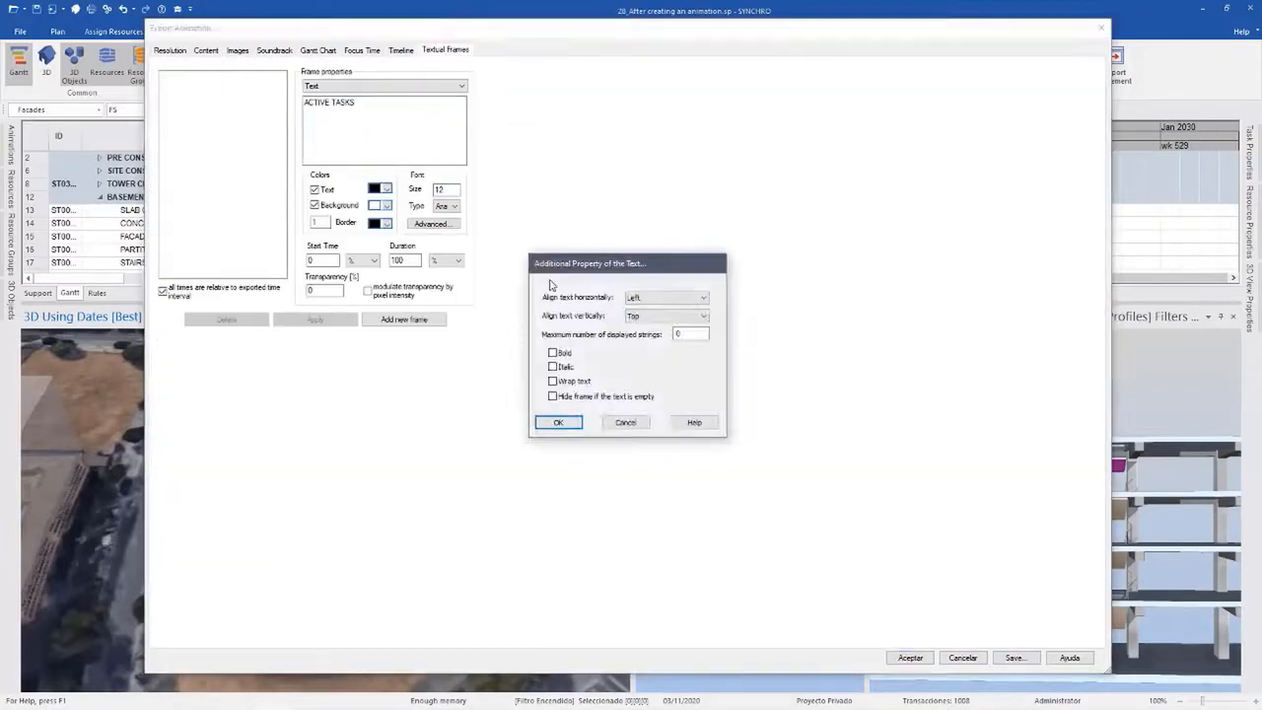
left_click(558, 422)
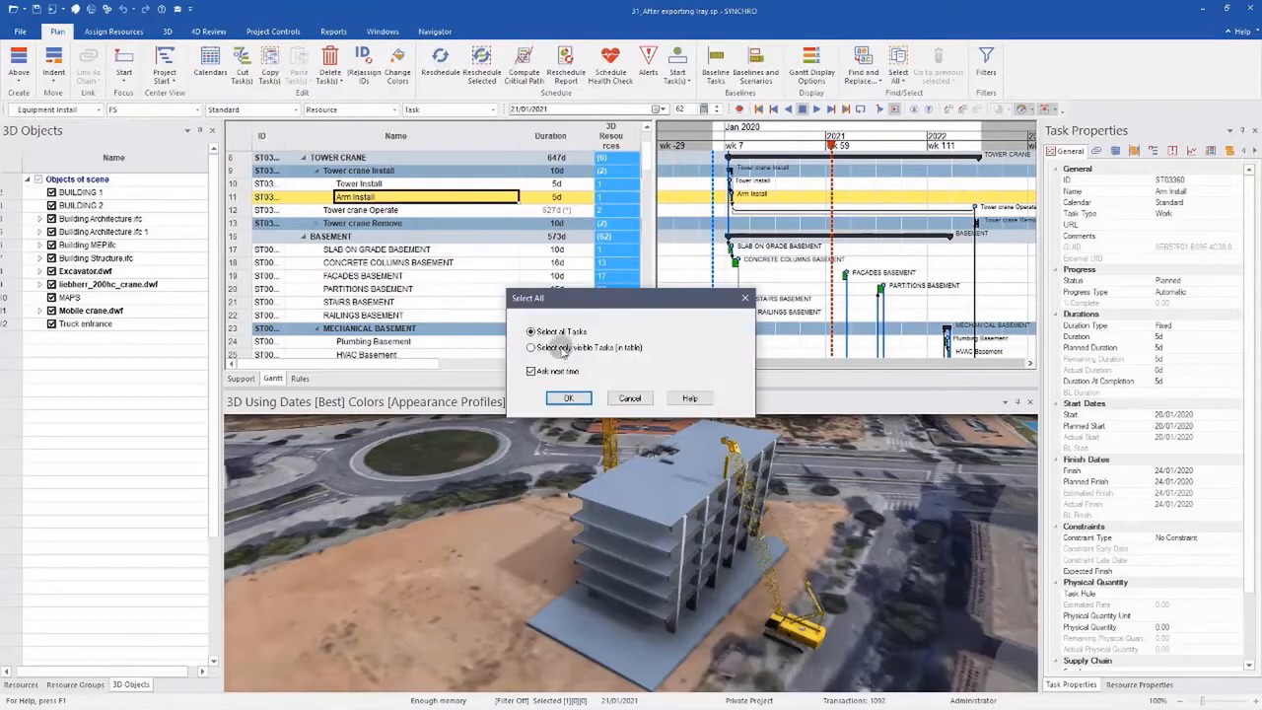
Step: Set Data Date Type to Manual and open a second 3D view with a different Color Mode
left_click(568, 397)
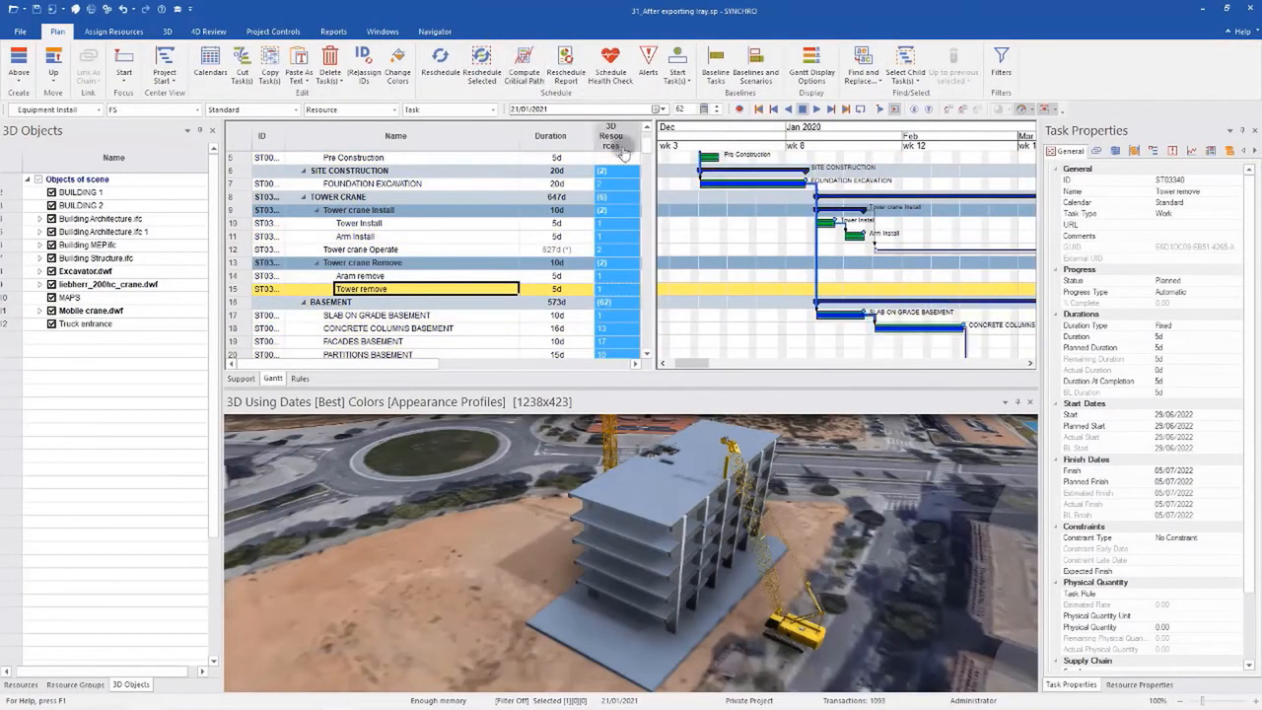
left_click(434, 30)
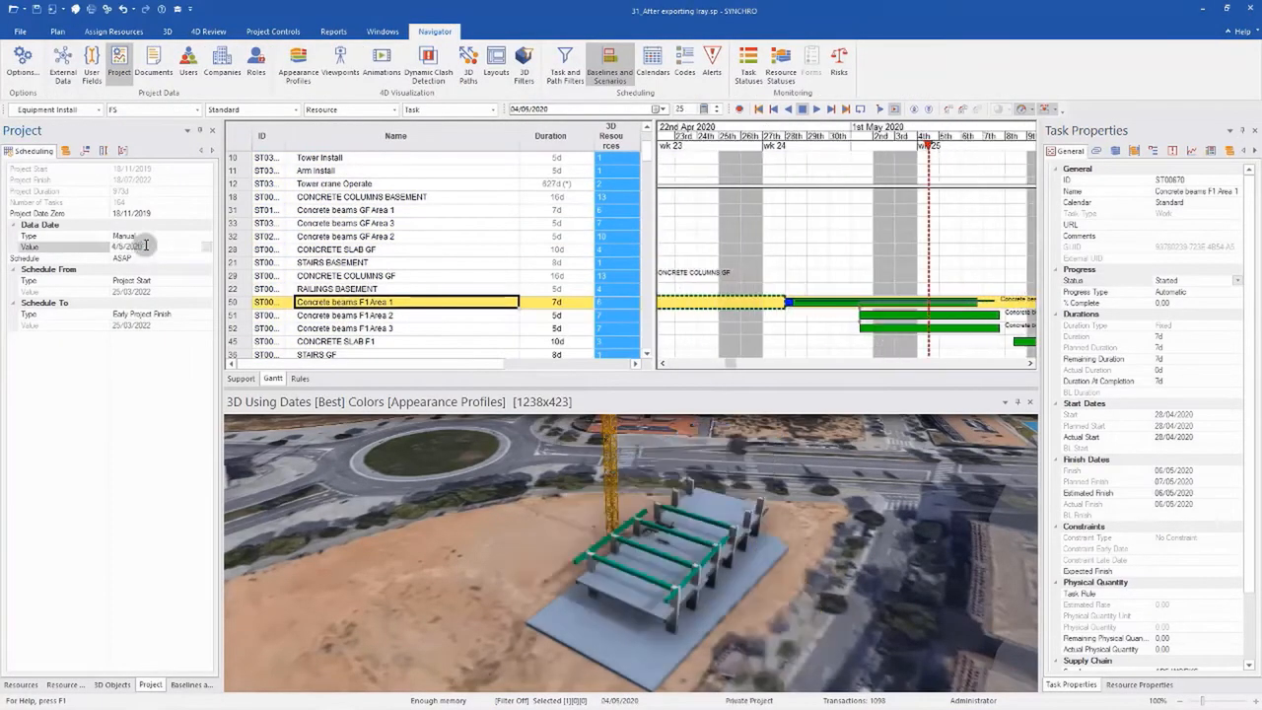
left_click(56, 32)
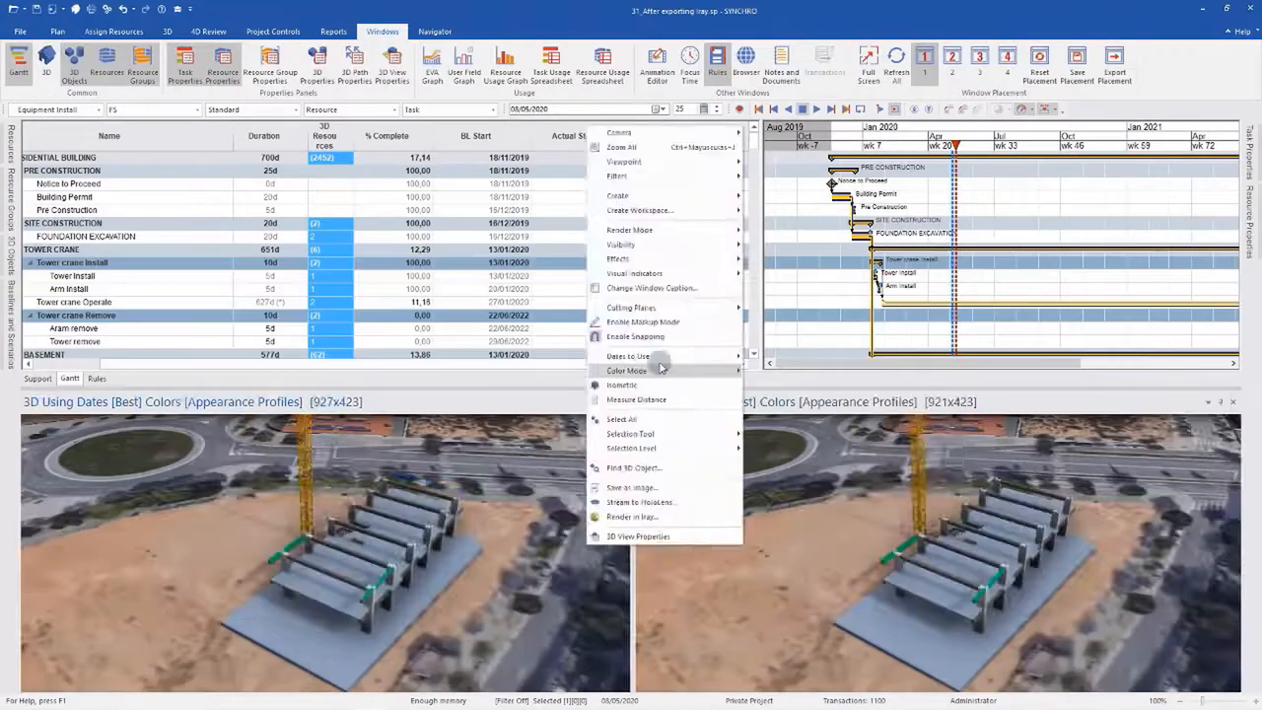
left_click(208, 30)
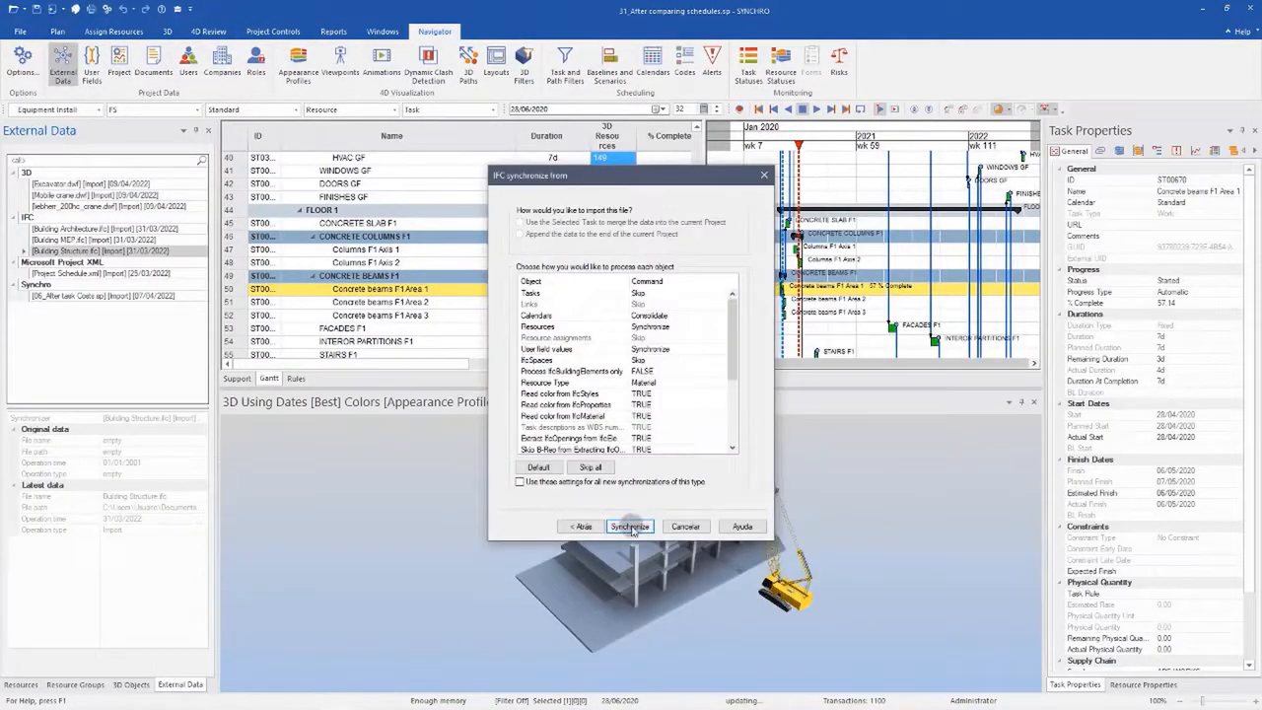
Step: Synchronize Building Structure.ifc with its updated version from External Data
left_click(629, 526)
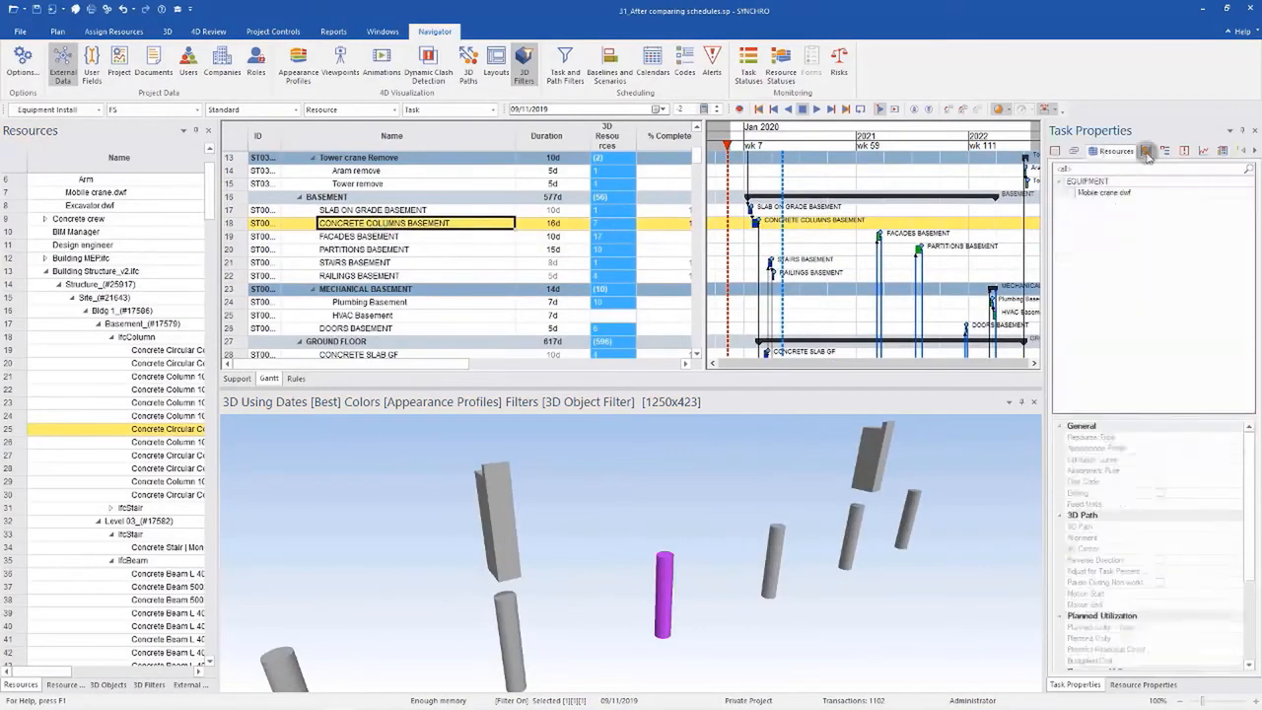
left_click(56, 30)
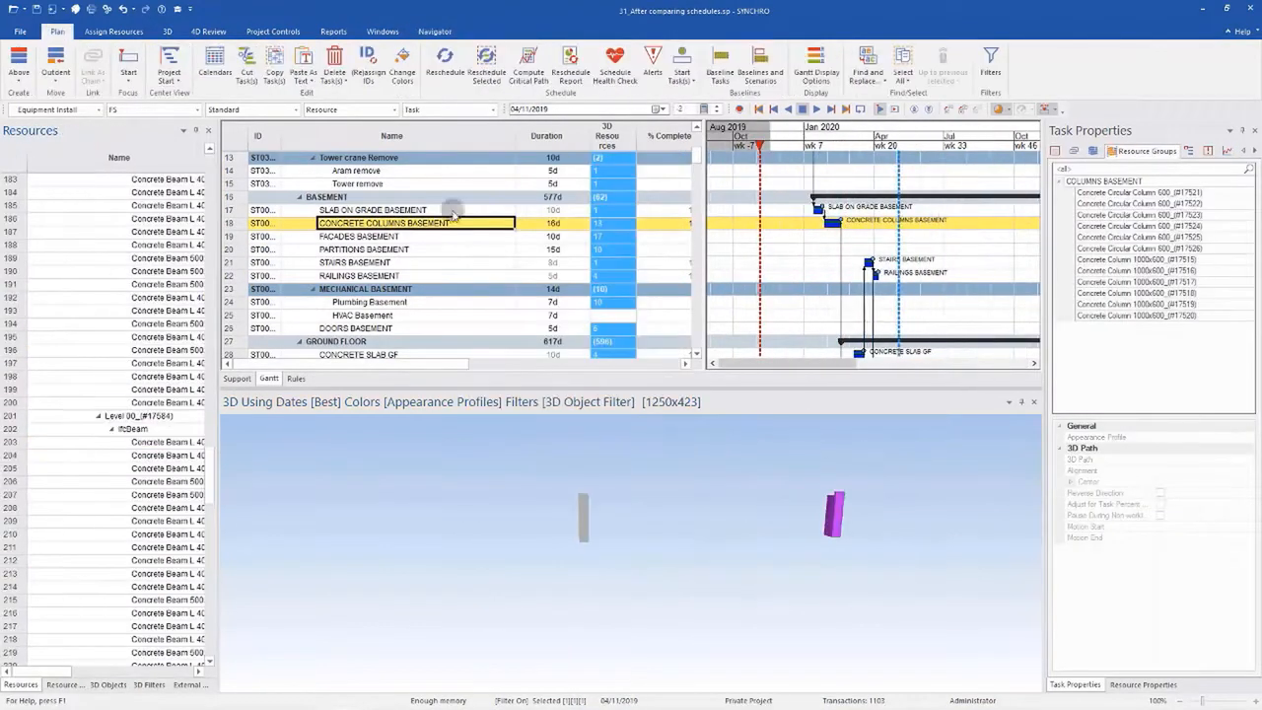